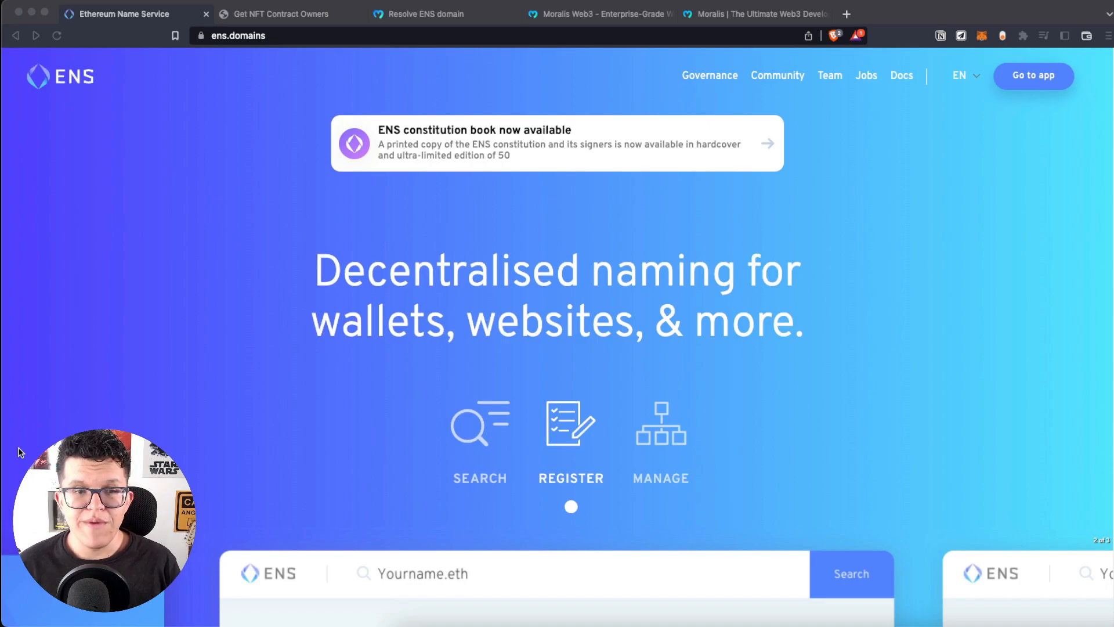
pyautogui.moveTo(312, 359)
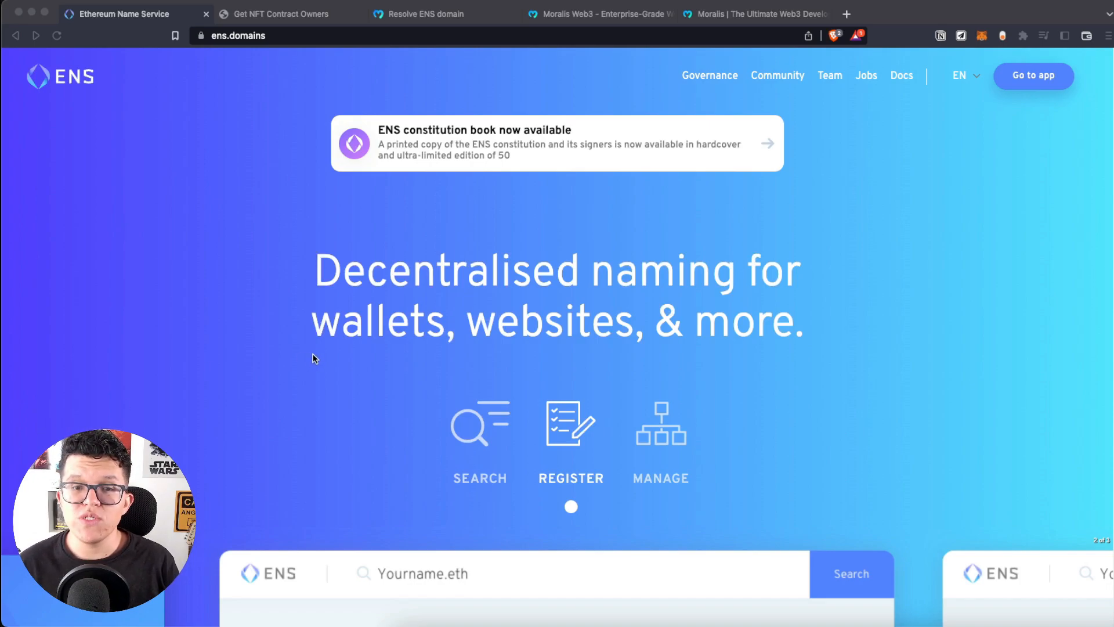
# Step: Scroll the ens.domains homepage down to the web3 username section showing nick.eth
pyautogui.scroll(-3)
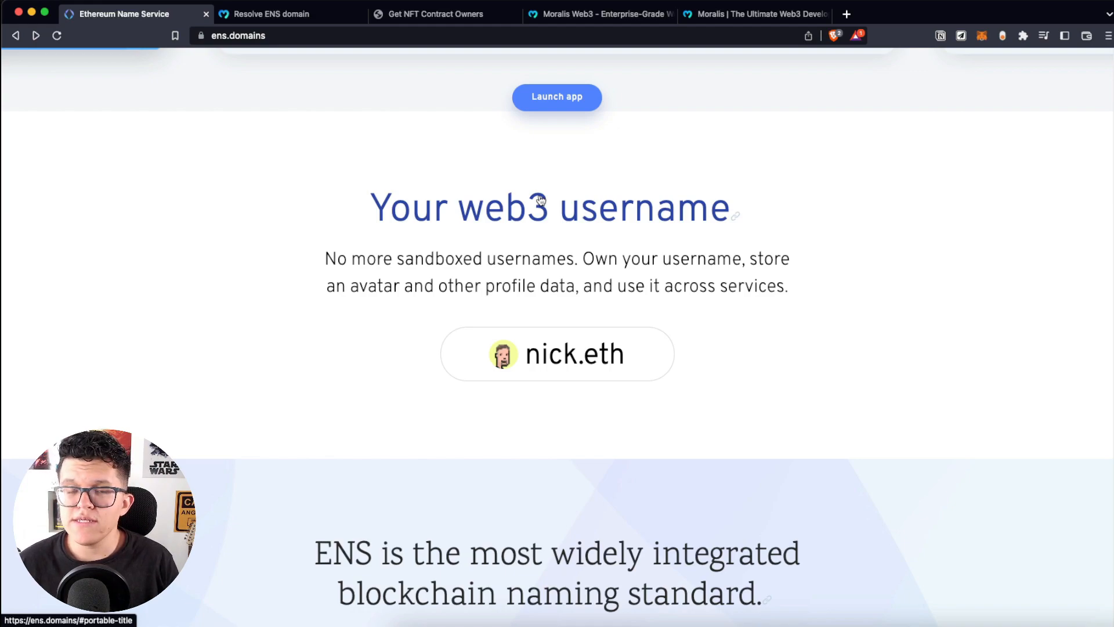
# Step: View the Moralis Resolve ENS domain reference, then the running ENS resolver demo app
pyautogui.click(287, 14)
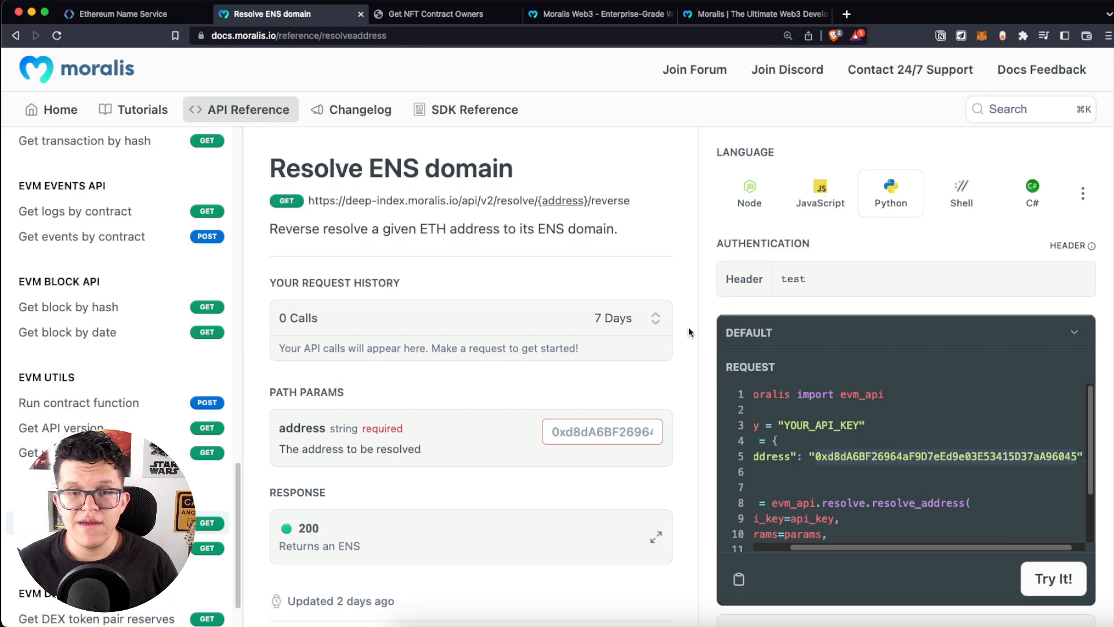
pyautogui.moveTo(612, 287)
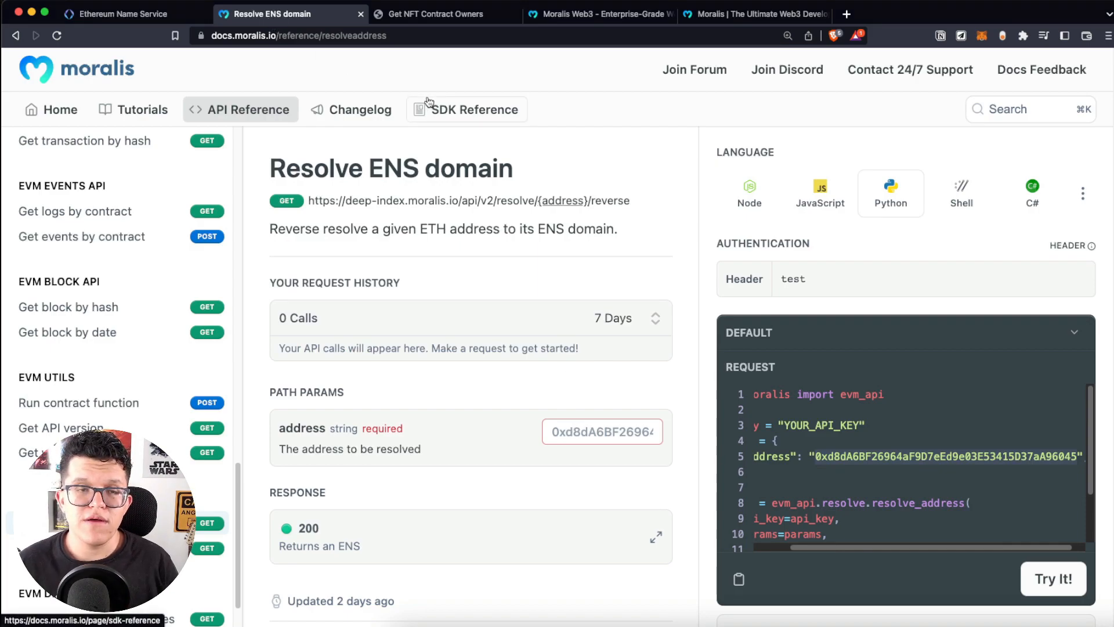
pyautogui.click(436, 14)
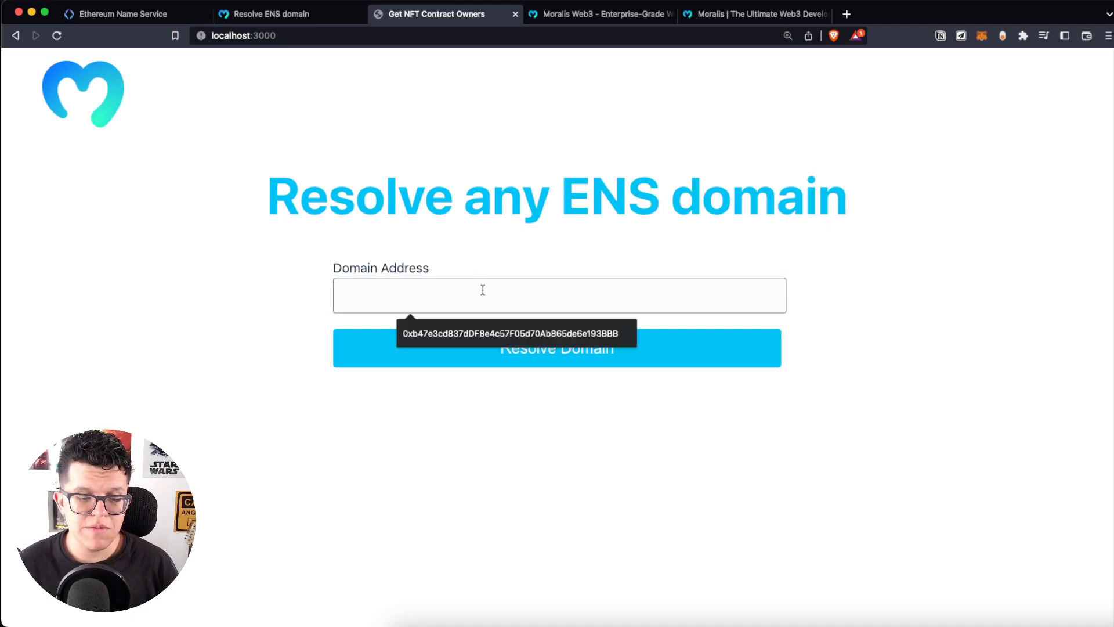
# Step: Resolve address 0xd8dA6BF26964aF9D7eEd9e03E53415D37aA96045 to vitalik.eth in the demo app
pyautogui.write('0xd8dA6BF26964aF9D7eEd9e03E53415D37aA96045')
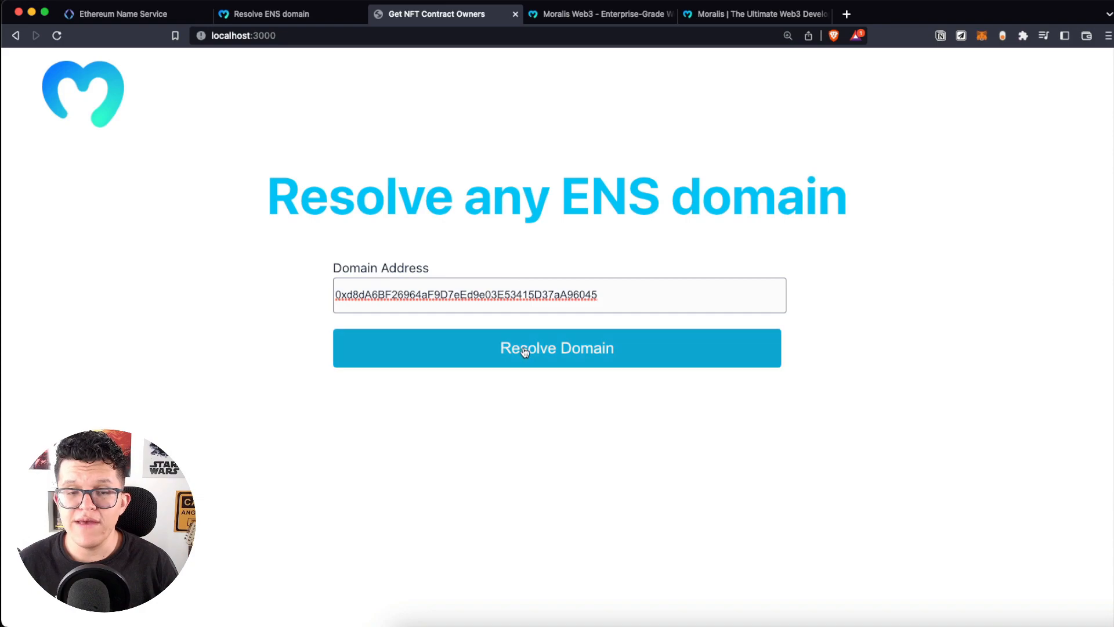
pyautogui.click(556, 347)
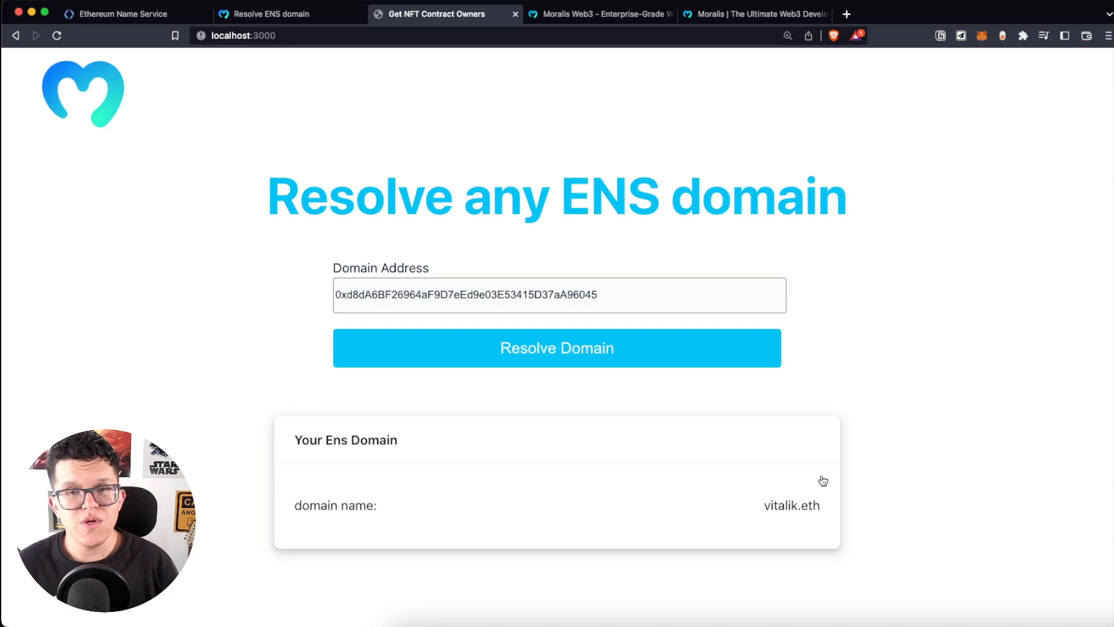
pyautogui.moveTo(576, 519)
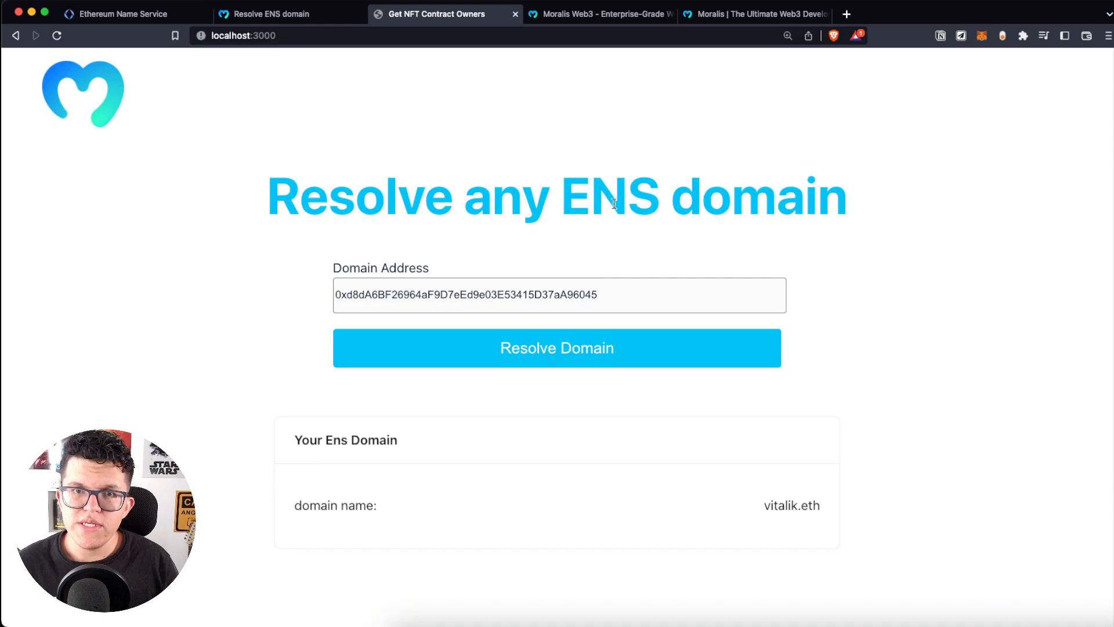
# Step: Run the Moralis Resolve ENS domain Try It! example and get vitalik.eth in the response
pyautogui.click(270, 14)
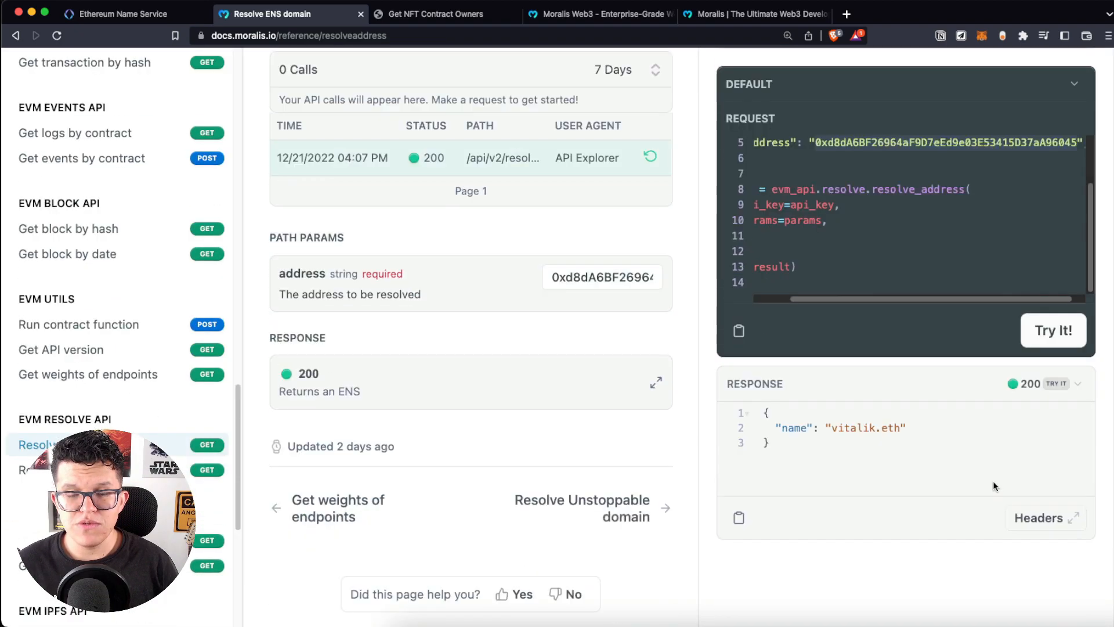
pyautogui.click(1053, 330)
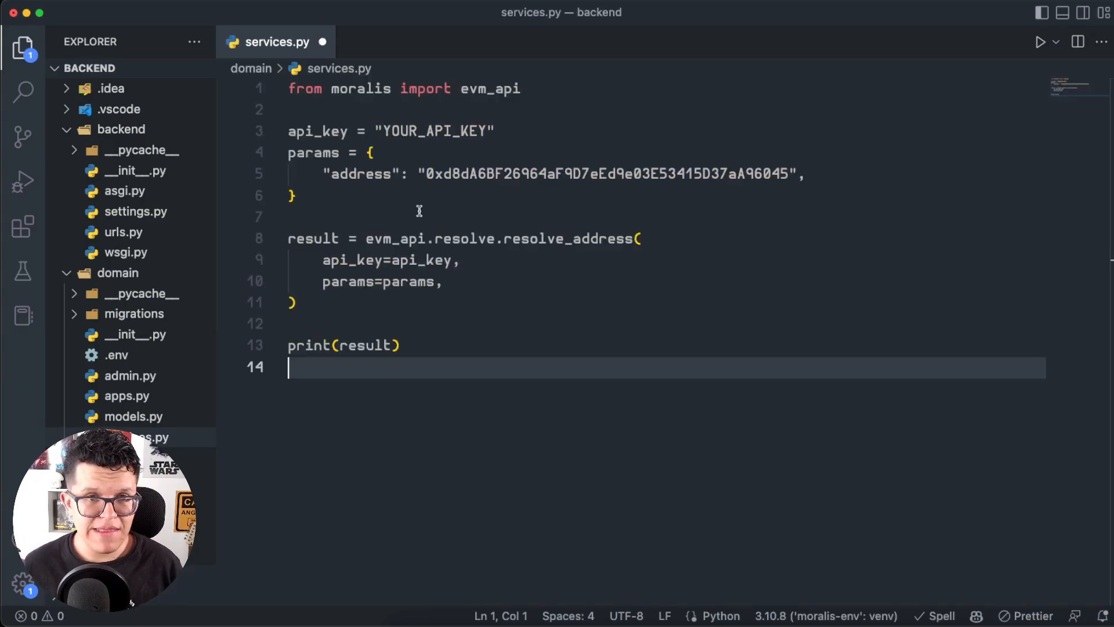
# Step: Place the Moralis resolve_address Python example into domain/services.py
pyautogui.click(426, 217)
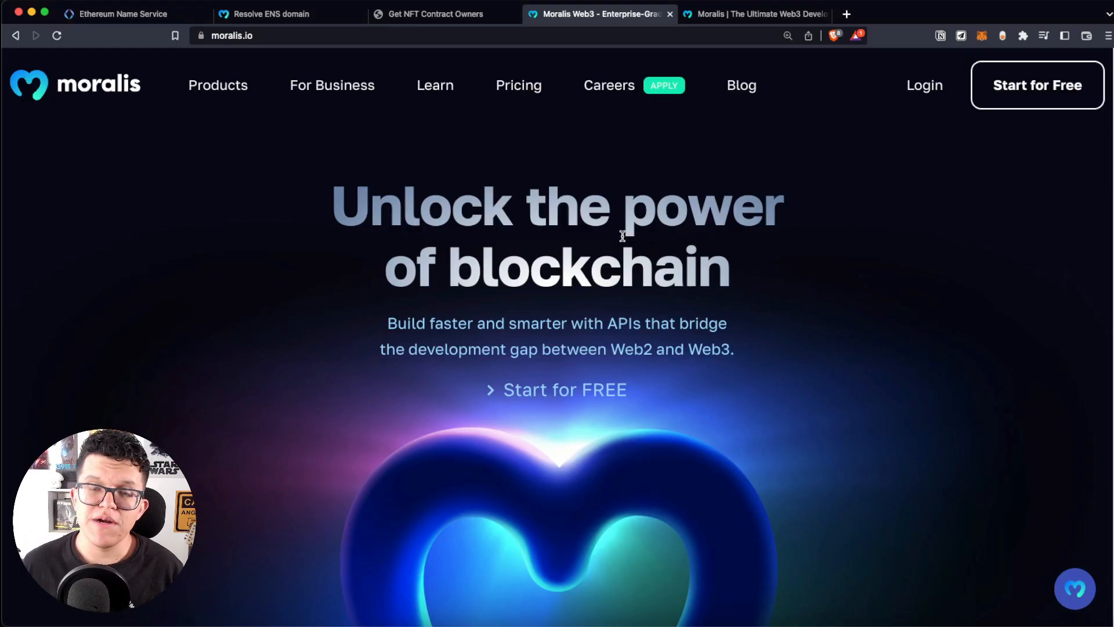
pyautogui.moveTo(609, 224)
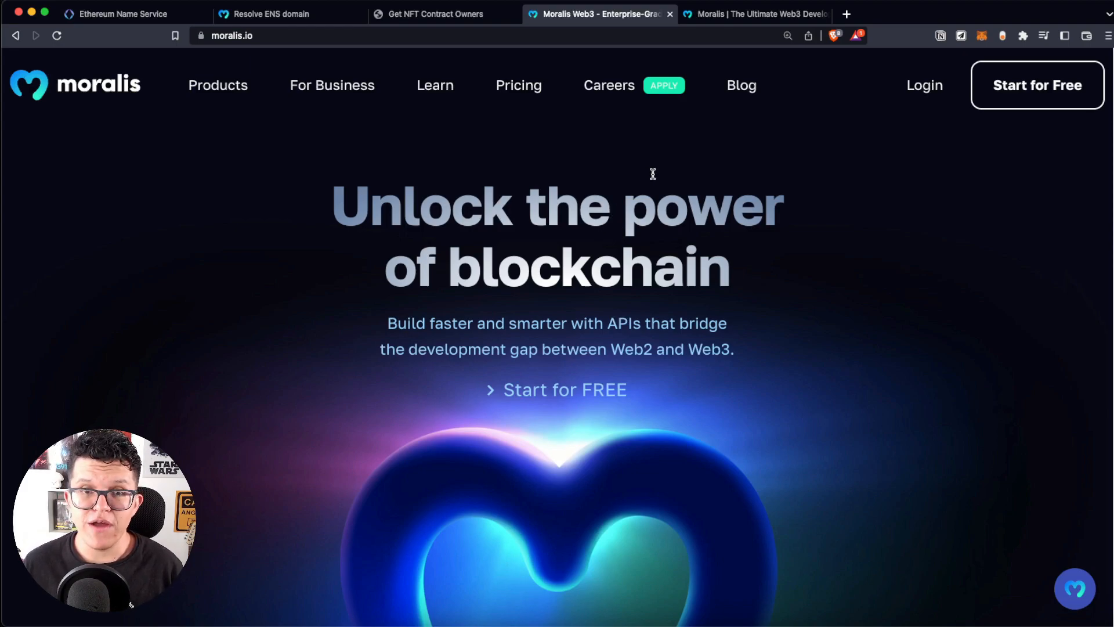
# Step: Copy the Web3 API key from the Moralis admin dashboard
pyautogui.click(755, 14)
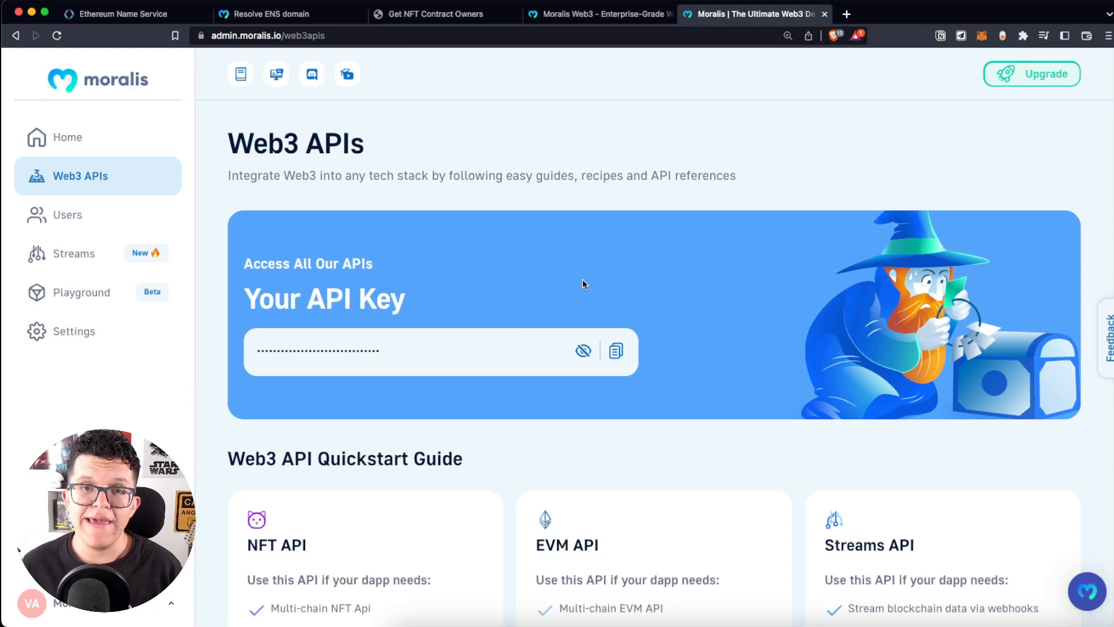
pyautogui.click(615, 351)
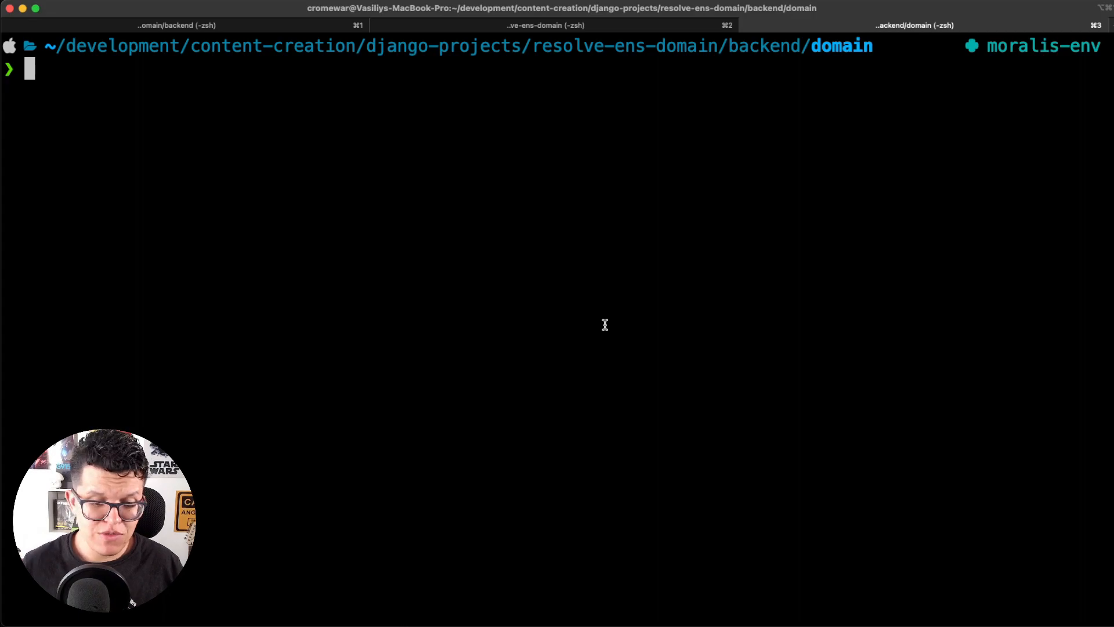
# Step: Run services.py in the domain folder and select the printed {'name': 'vitalik.eth'} output
pyautogui.write('python manage.py runserver')
pyautogui.write('python services.py')
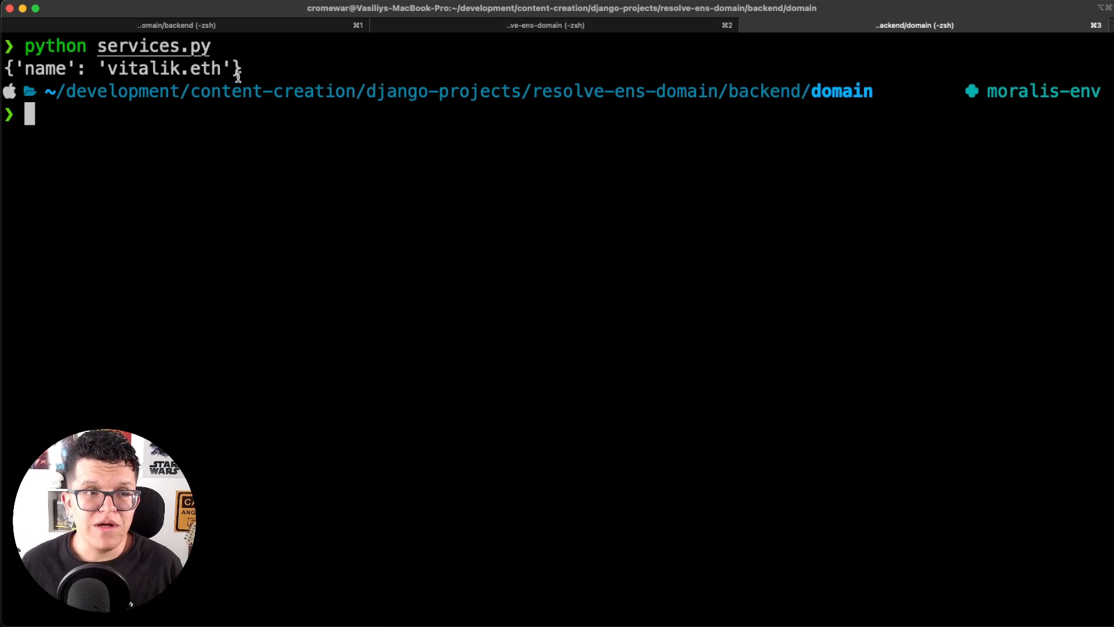
pyautogui.tripleClick(125, 68)
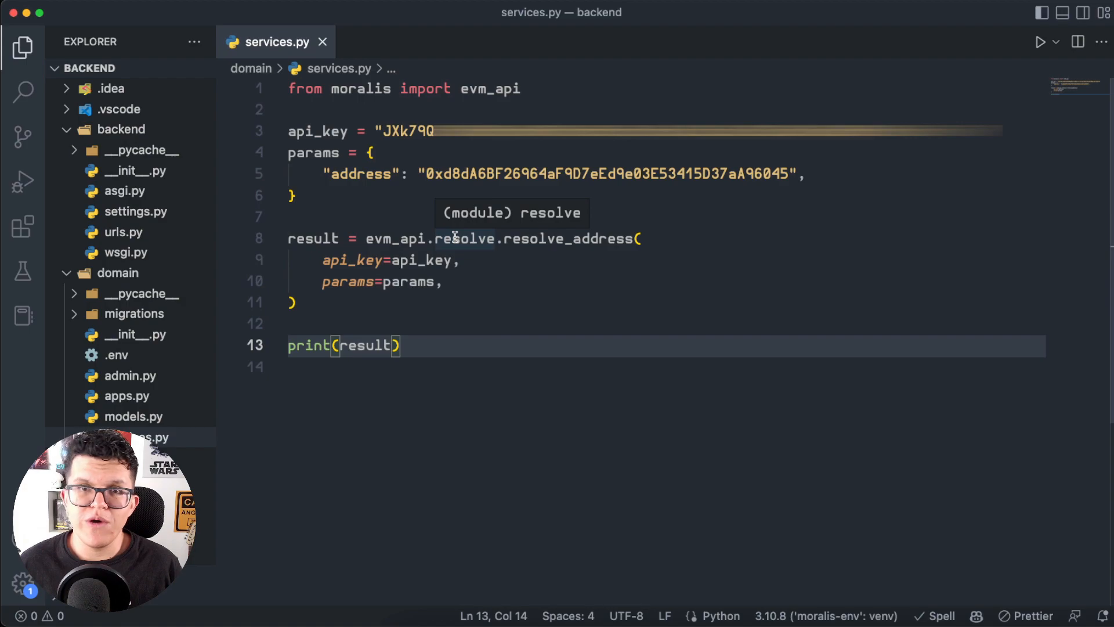
pyautogui.moveTo(488, 204)
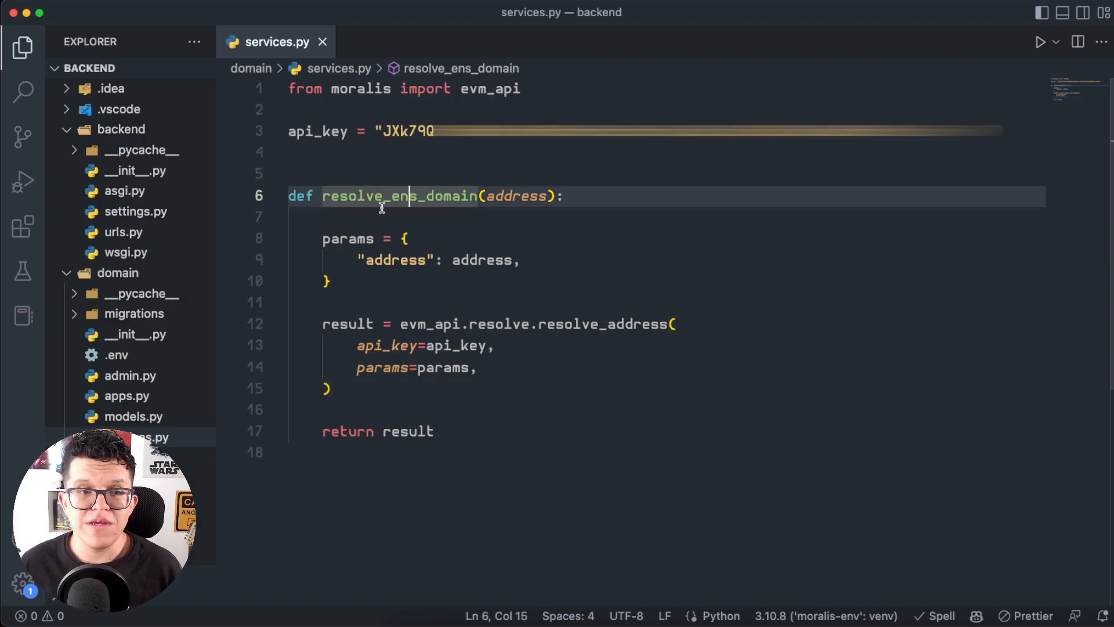
# Step: Wrap the code in resolve_ens_domain(address) returning the result, with the real API key set
pyautogui.click(487, 217)
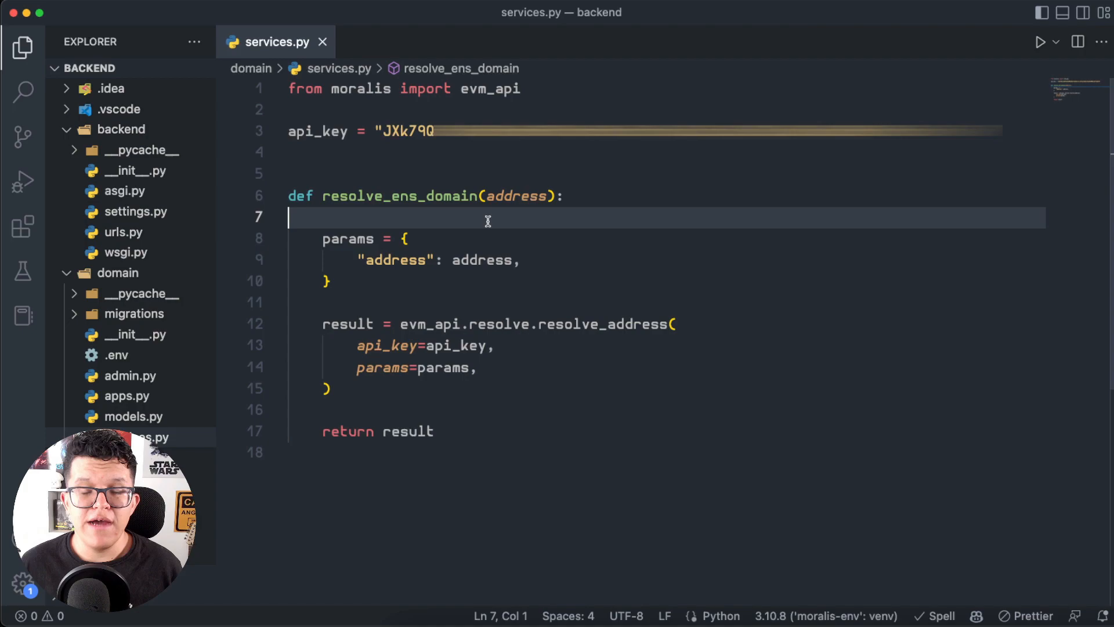
pyautogui.moveTo(585, 280)
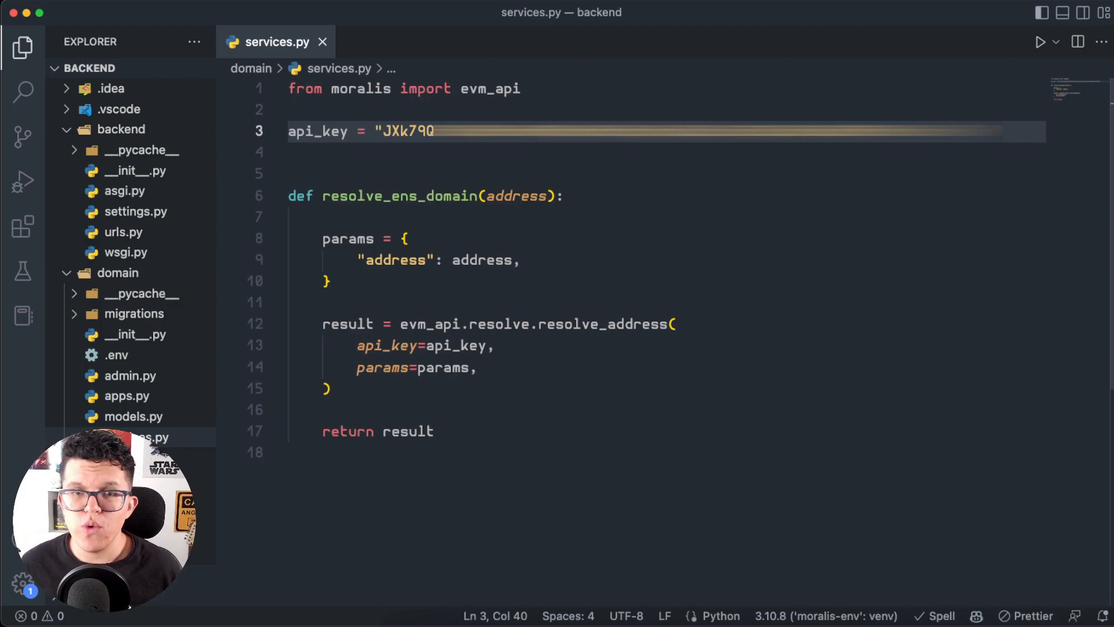
pyautogui.moveTo(734, 154)
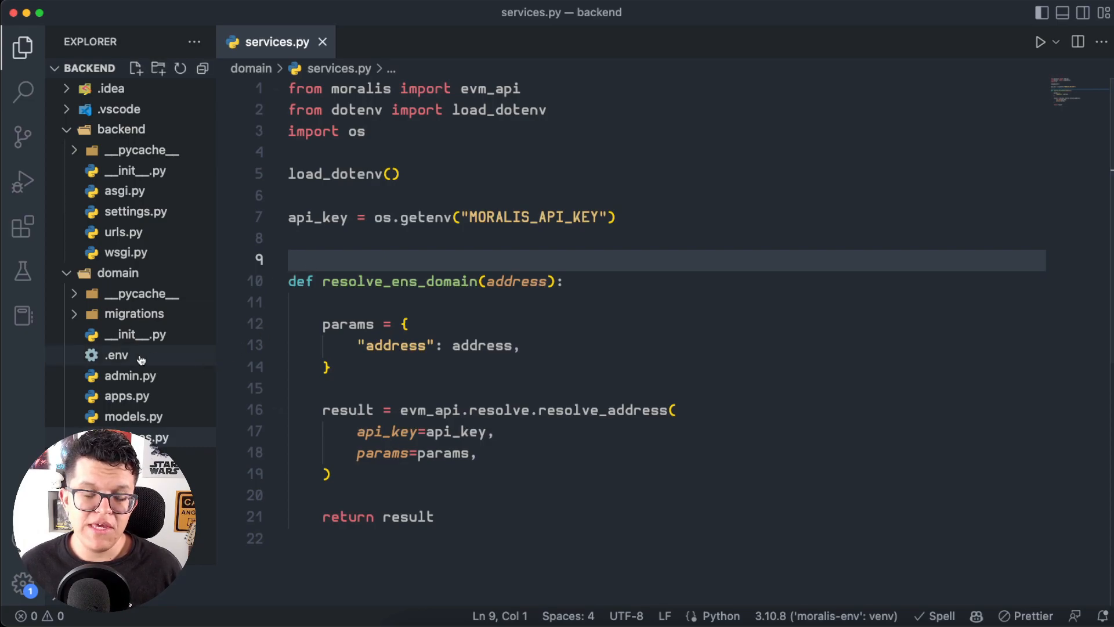
# Step: Check the .env file holding MORALIS_API_KEY, then return to services.py
pyautogui.click(116, 355)
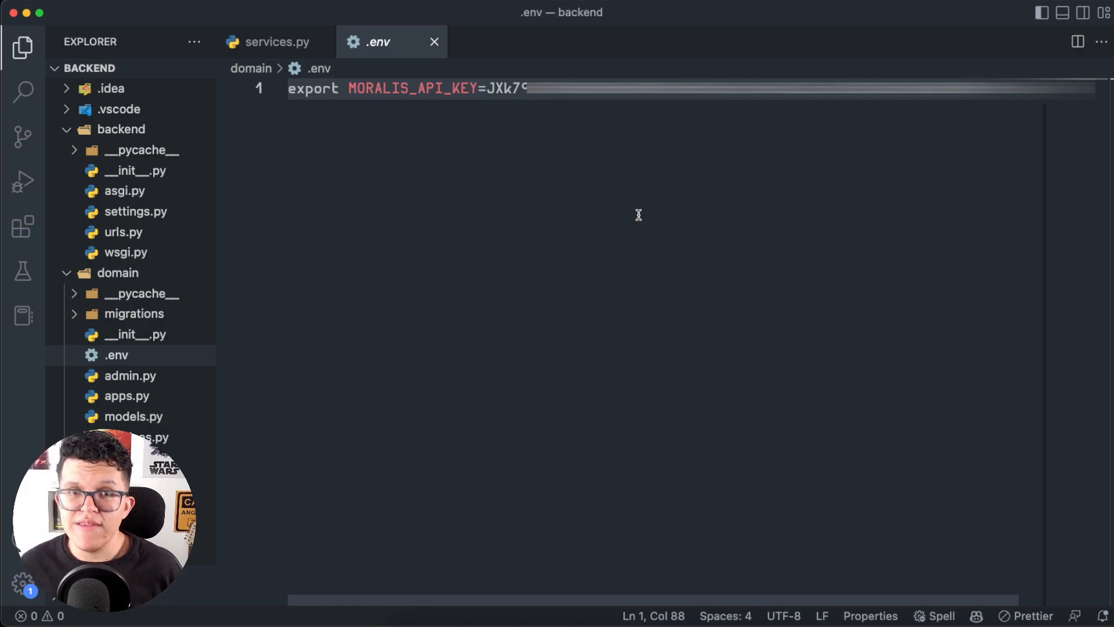
pyautogui.click(272, 42)
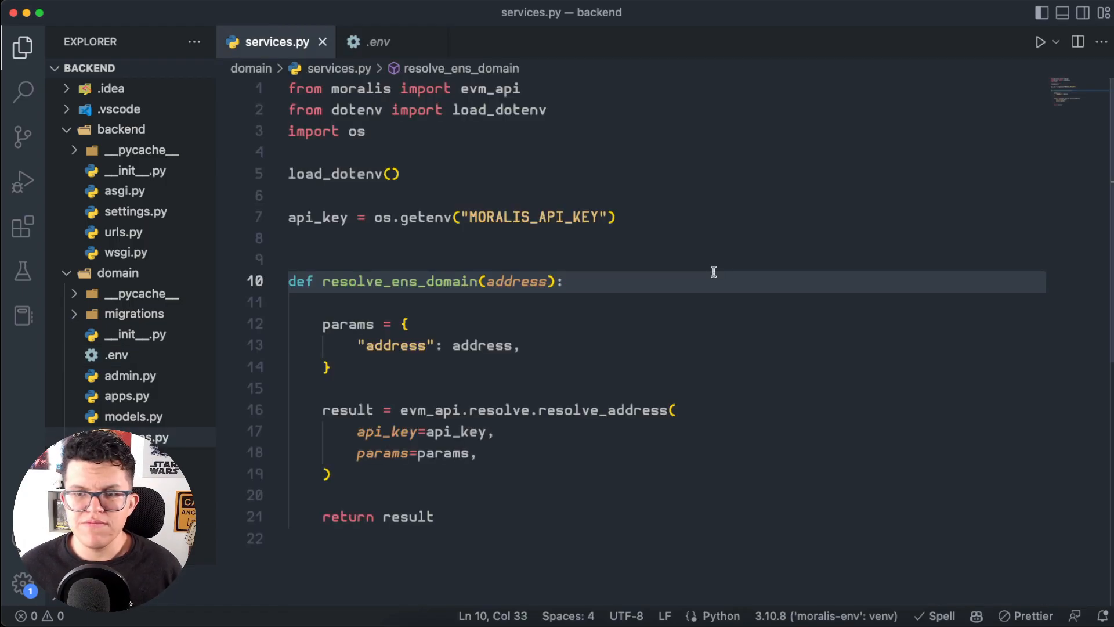
# Step: In views.py import csrf_exempt, read the address GET parameter and set domain = resolve_ens_domain(address)
pyautogui.click(390, 42)
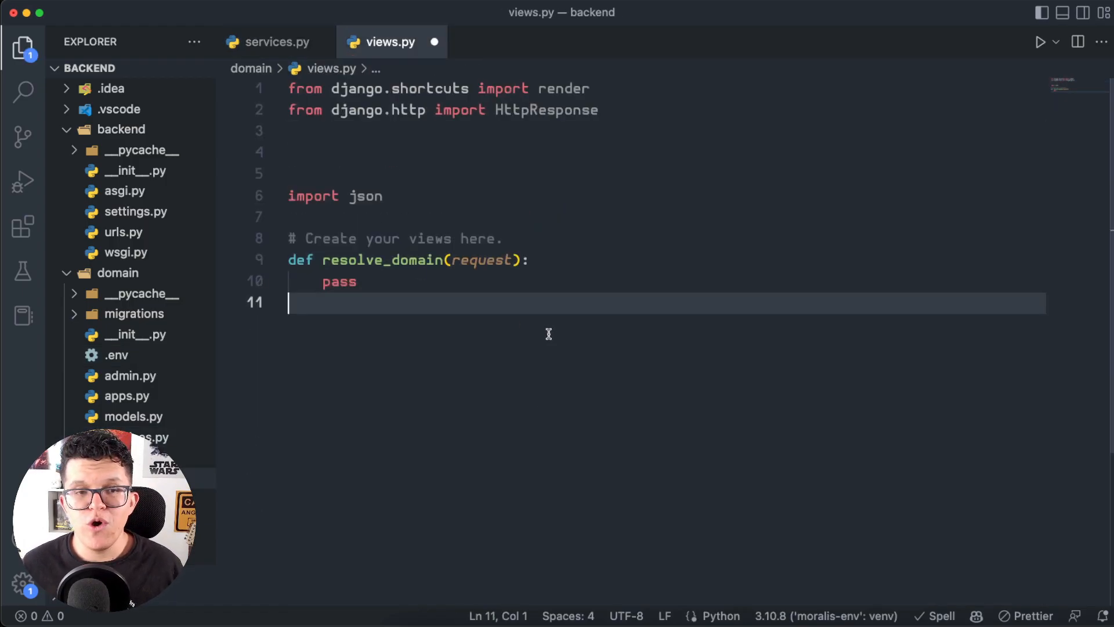
pyautogui.write('from django.views.decorators.csrf import csrf_exempt')
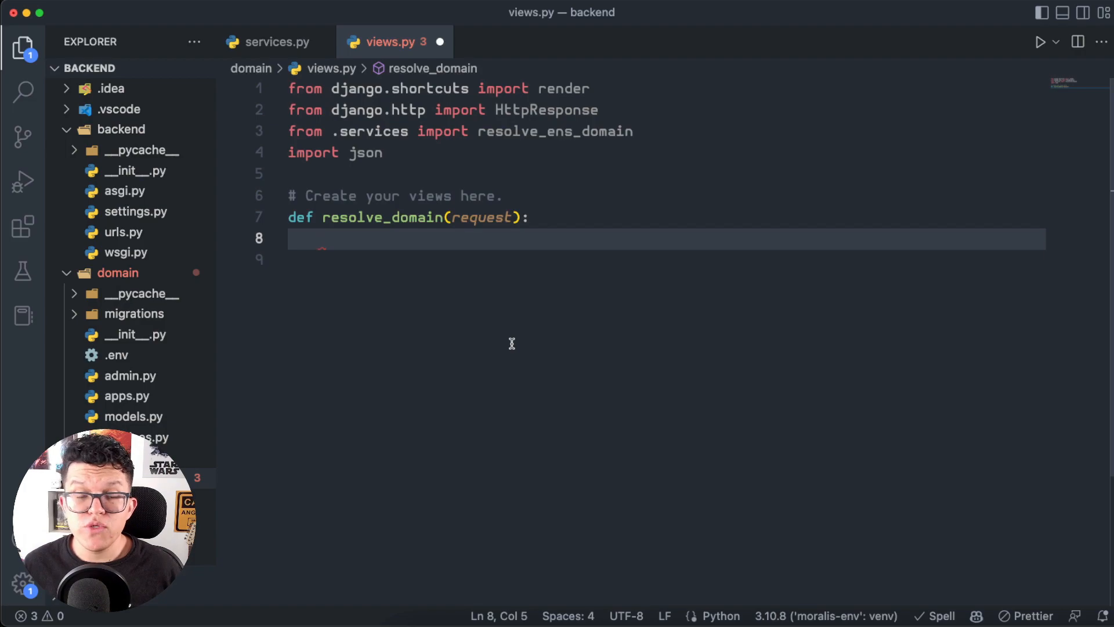
pyautogui.moveTo(496, 231)
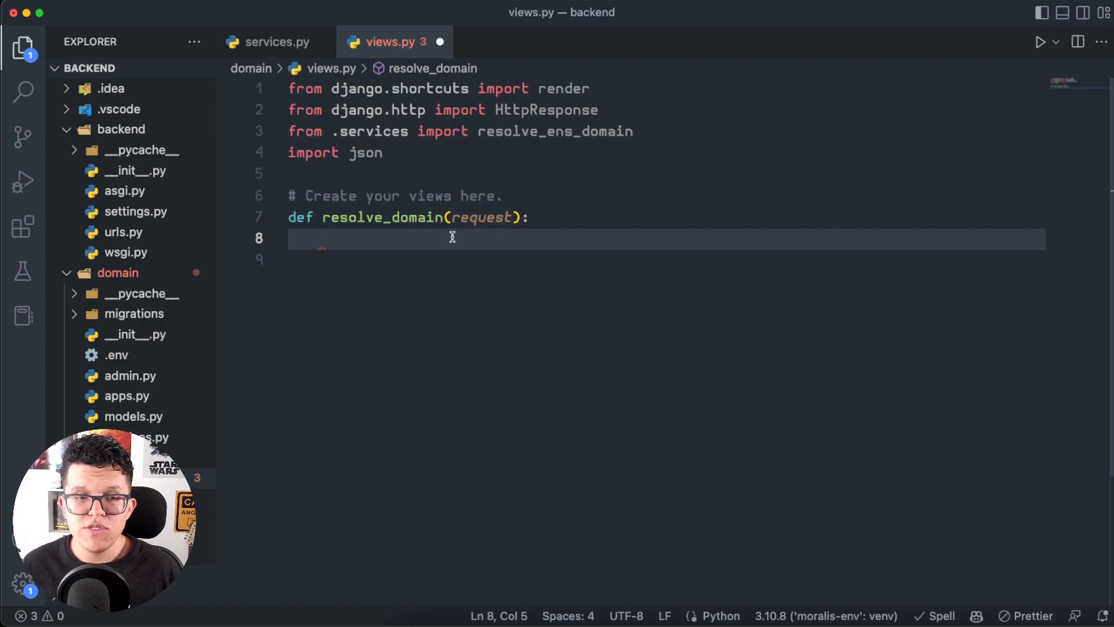
pyautogui.write('a')
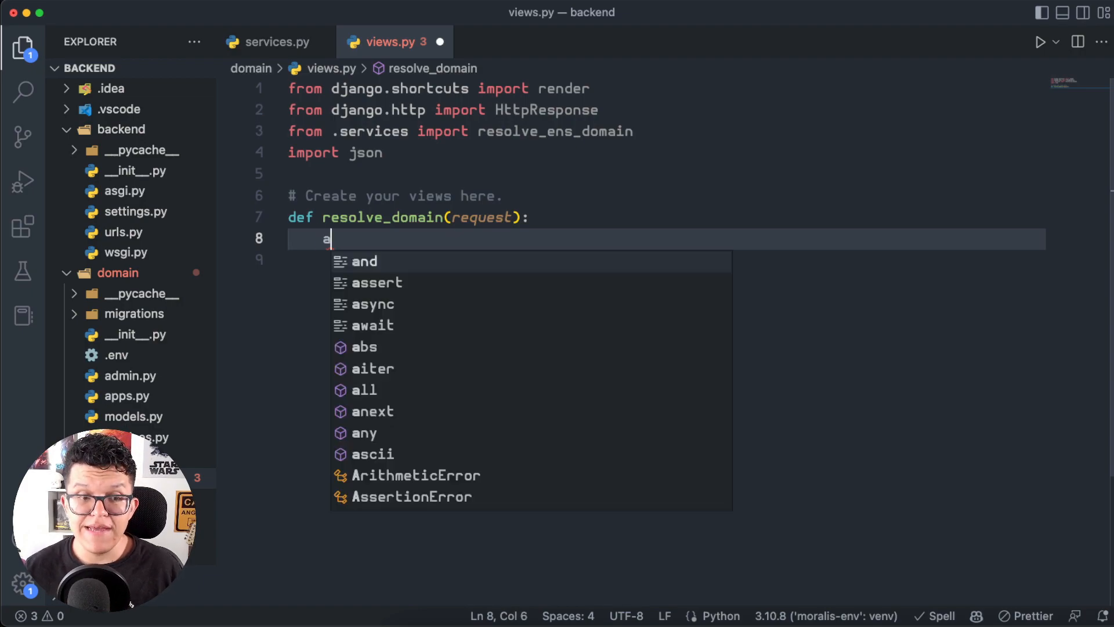
pyautogui.write("address = request.GET.get('address')")
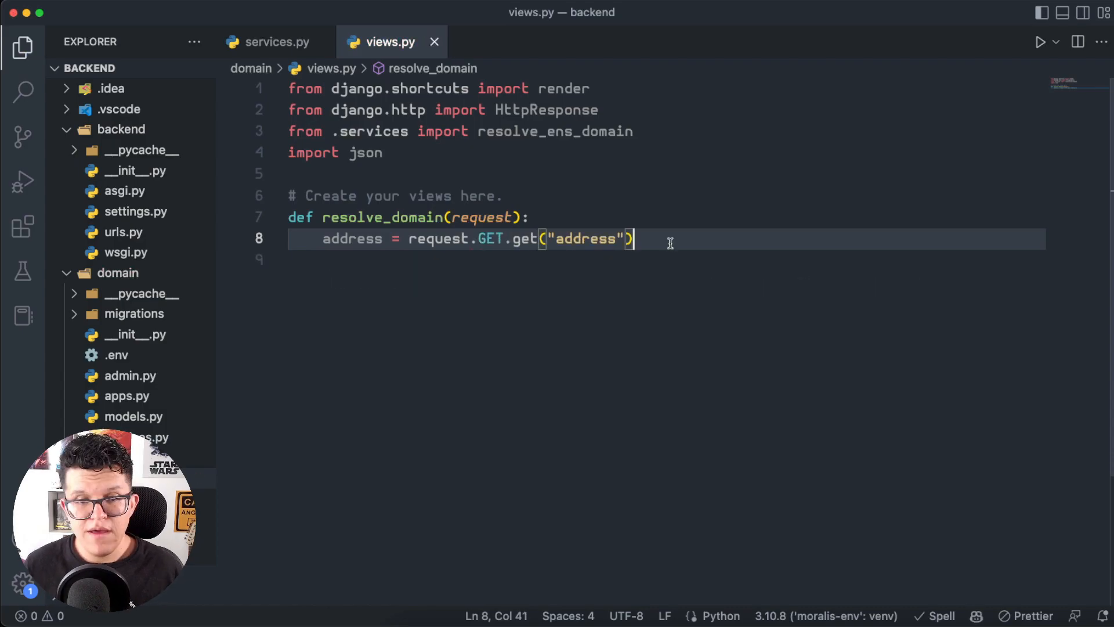
pyautogui.press('enter')
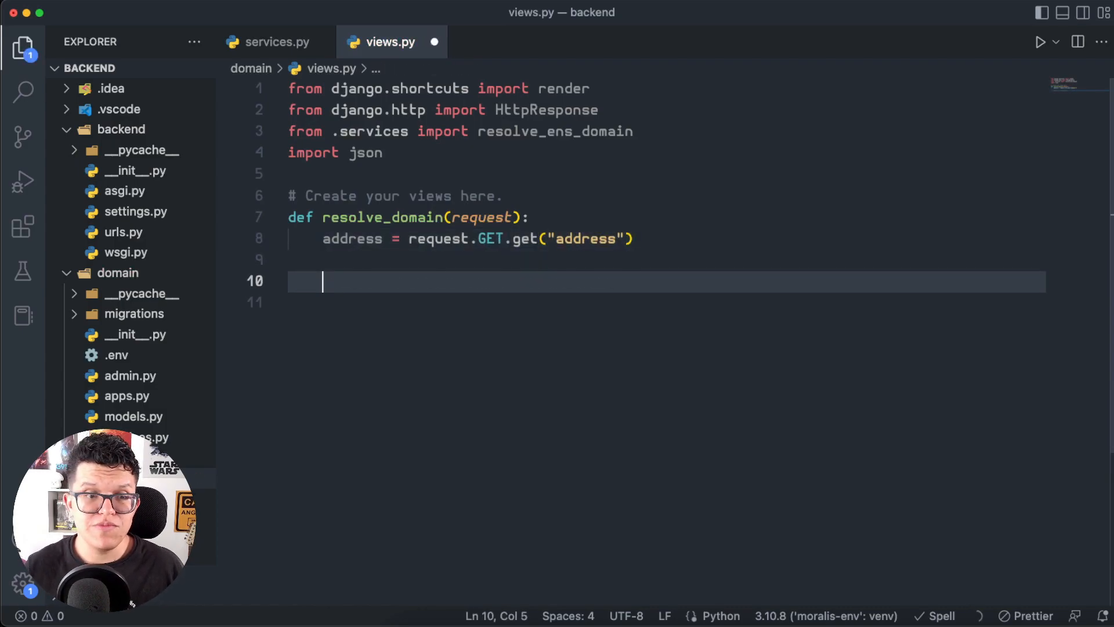
pyautogui.write('domain = resolve_ens_domain(address)')
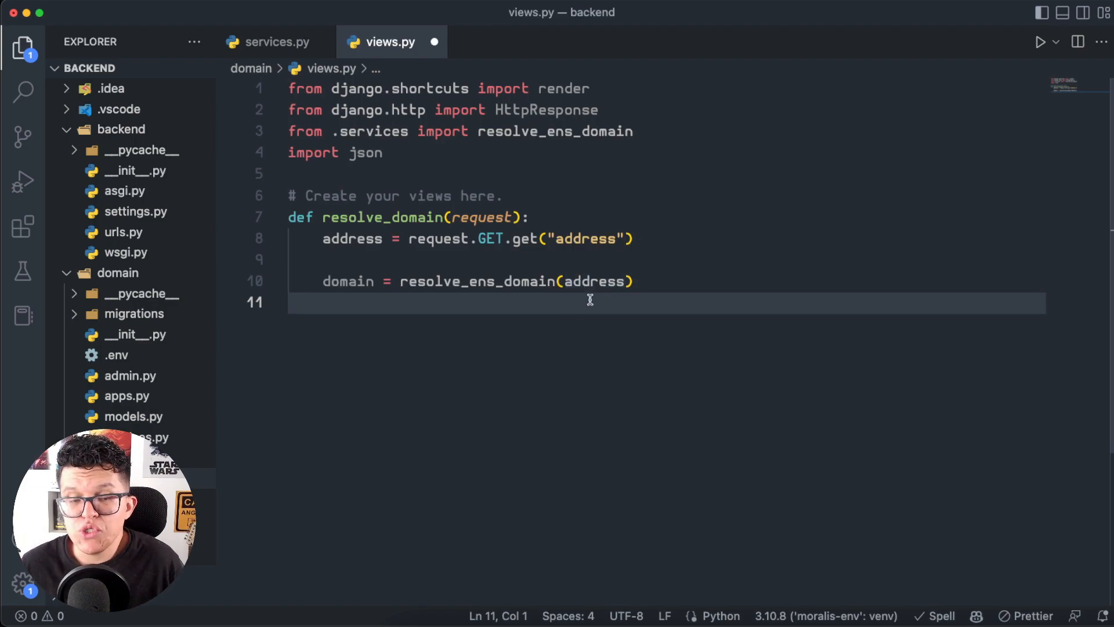
# Step: Dump the domain to json_domain and return HttpResponse(json_domain, content_type="application/json")
pyautogui.click(581, 281)
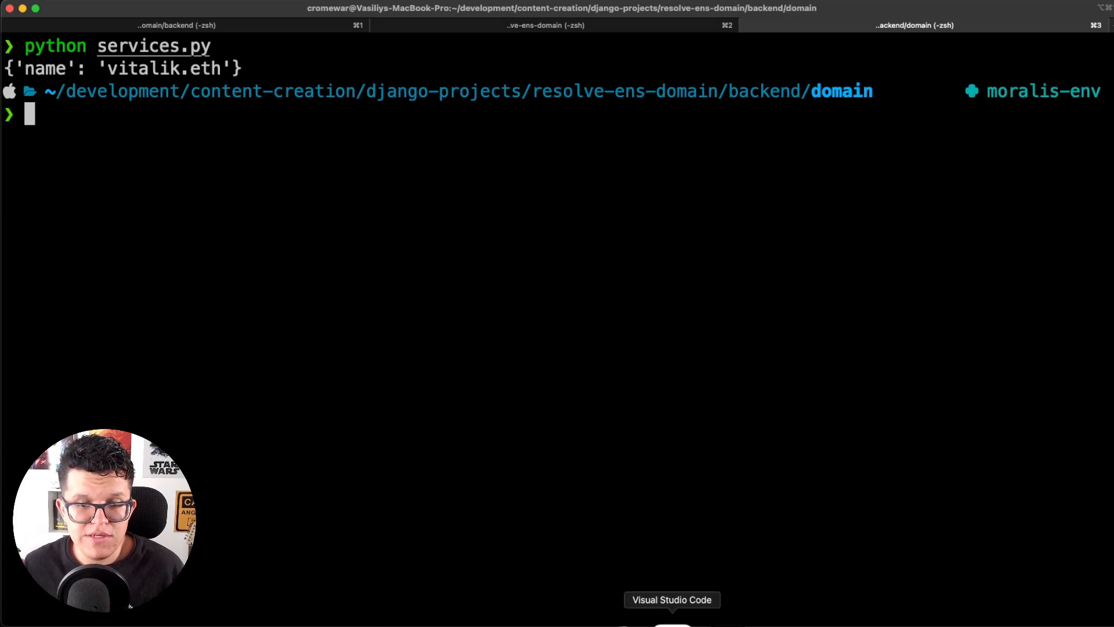
pyautogui.click(671, 612)
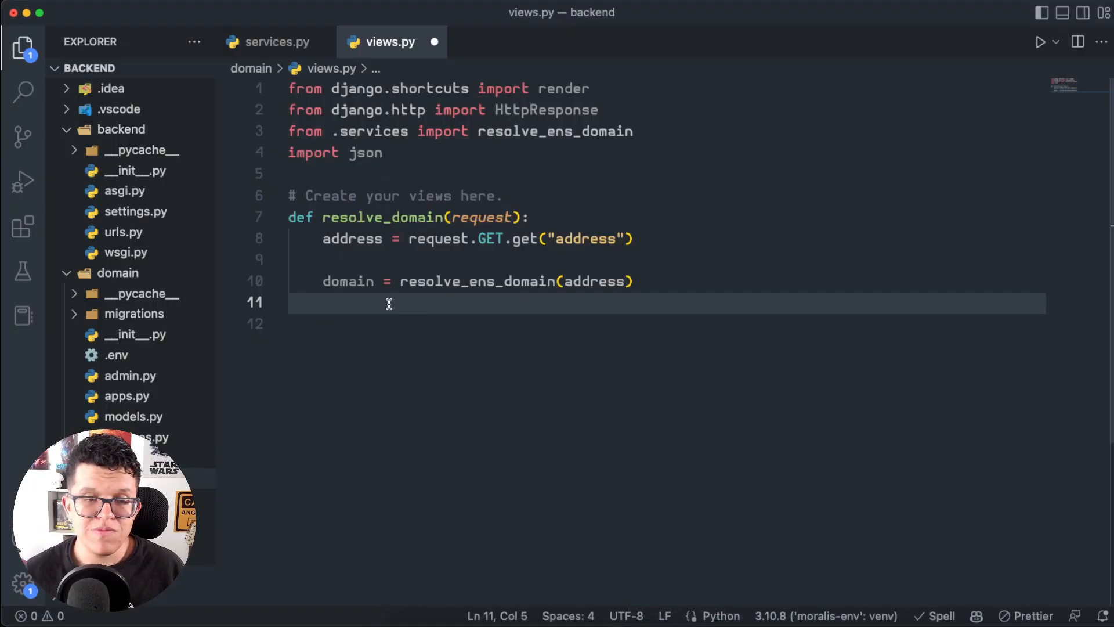
pyautogui.write('jdo')
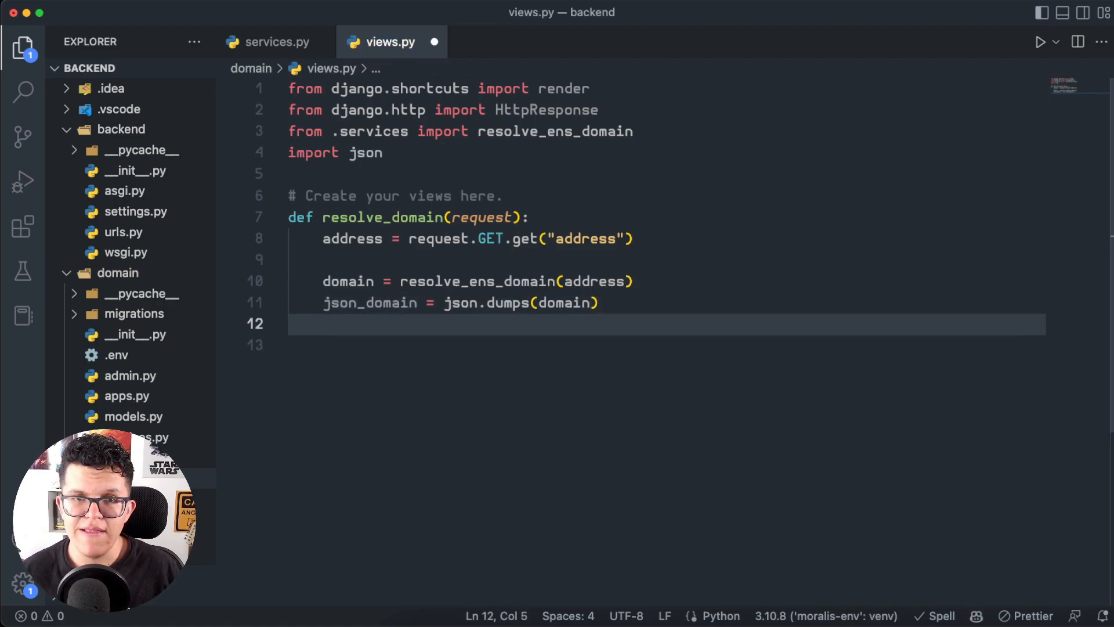
pyautogui.write('return')
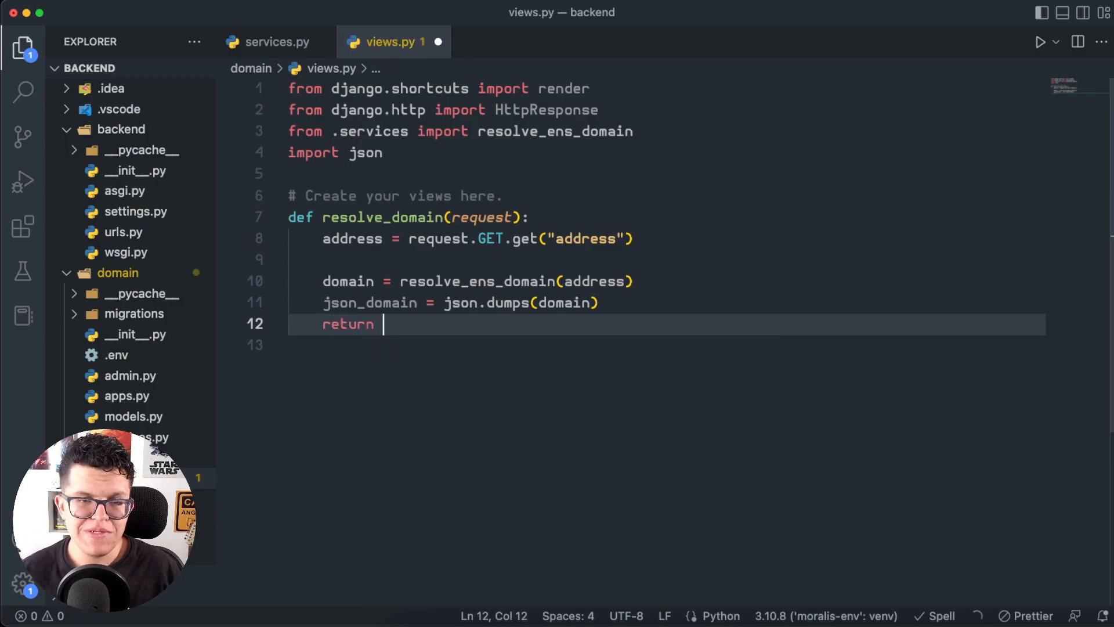
pyautogui.write('HttpResponse(json_domain, content_type="application/json")')
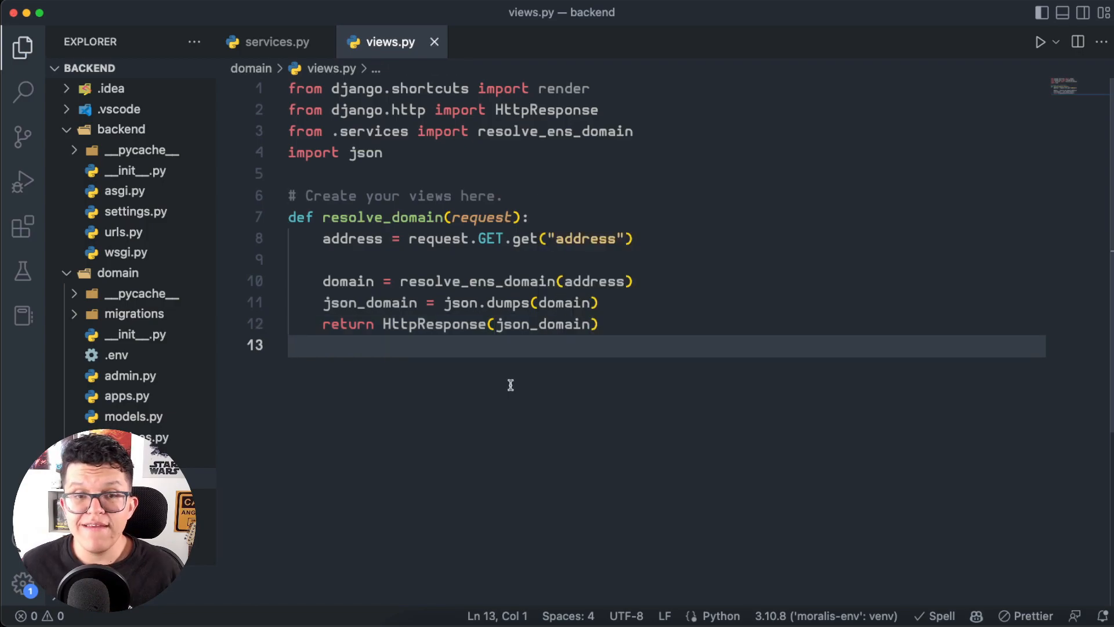
pyautogui.doubleClick(381, 217)
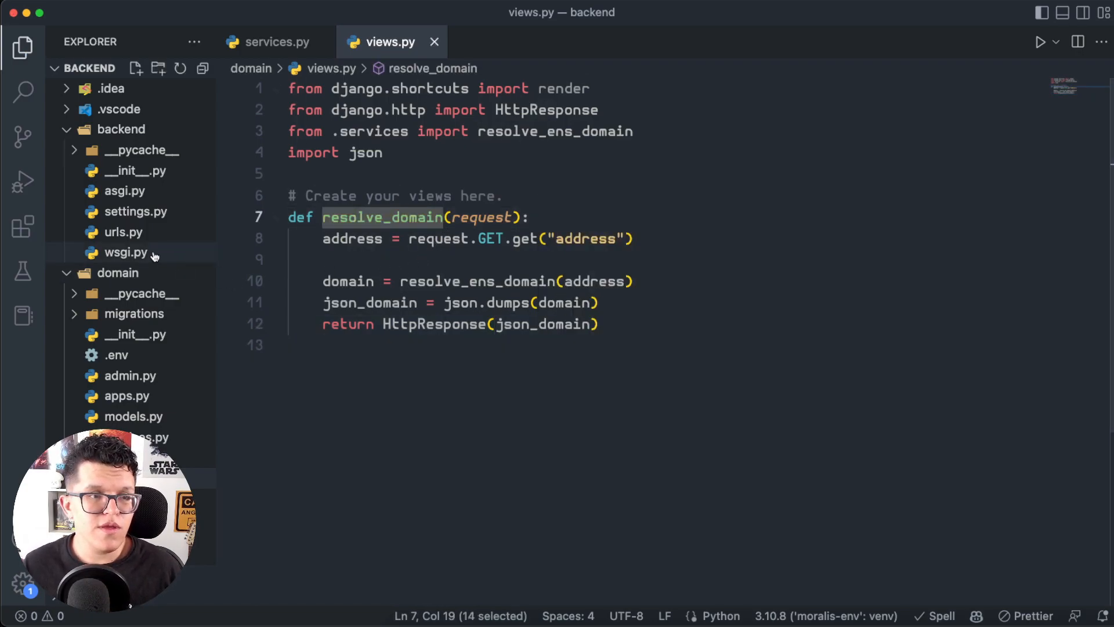
# Step: In urls.py, add path("resolve/", views.resolve_domain) to route requests to the resolve_domain view
pyautogui.click(122, 232)
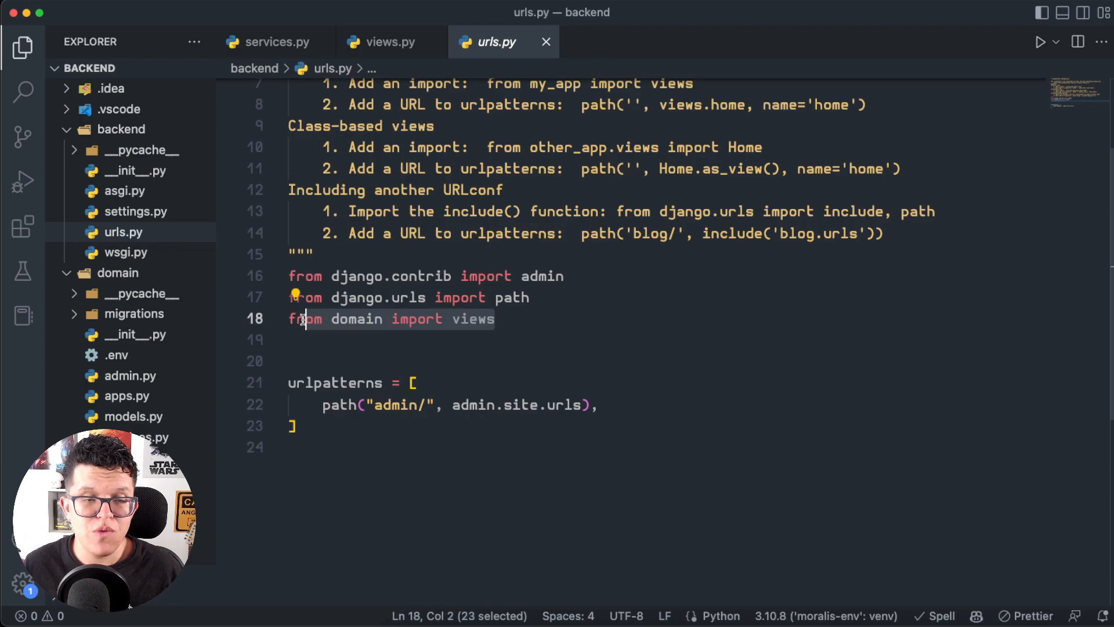
pyautogui.write('path("resolve/", views.resolve_domain),')
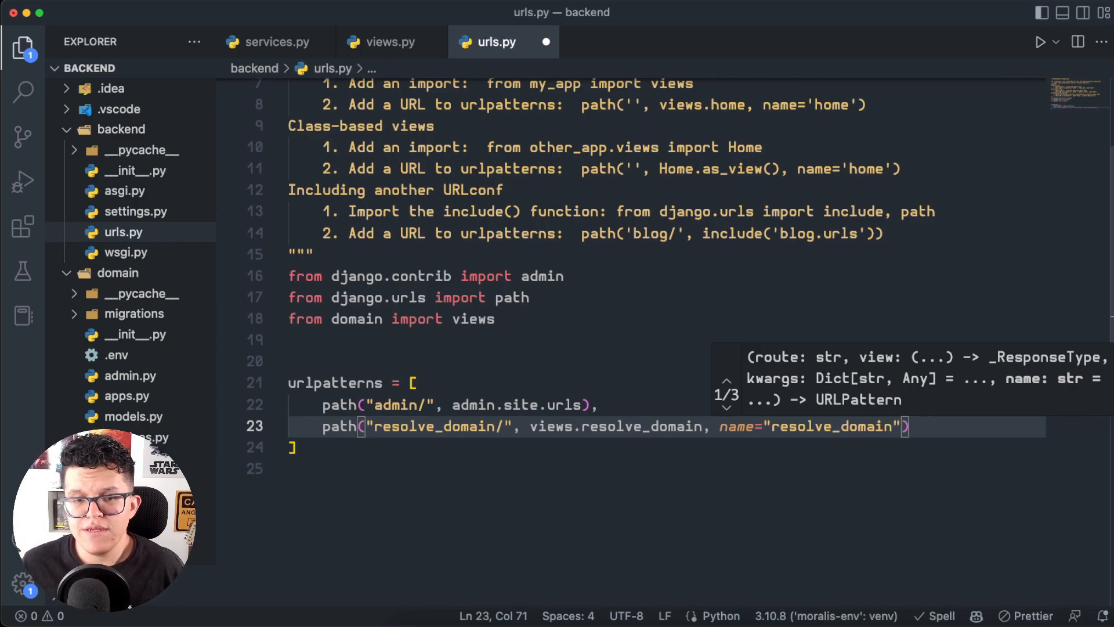
pyautogui.moveTo(793, 455)
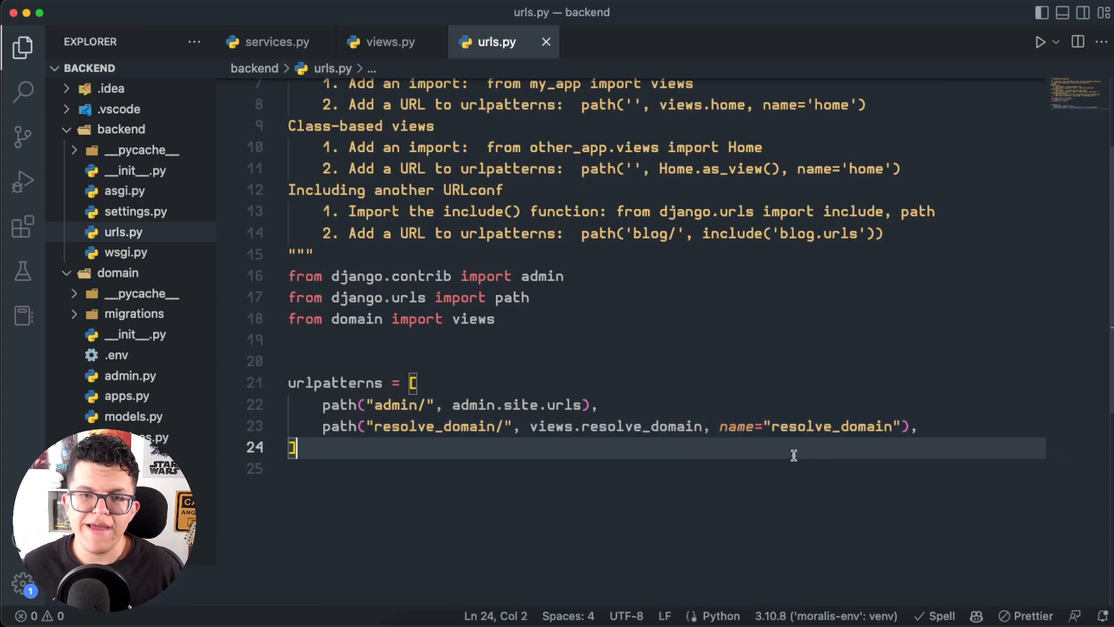
pyautogui.press('Return')
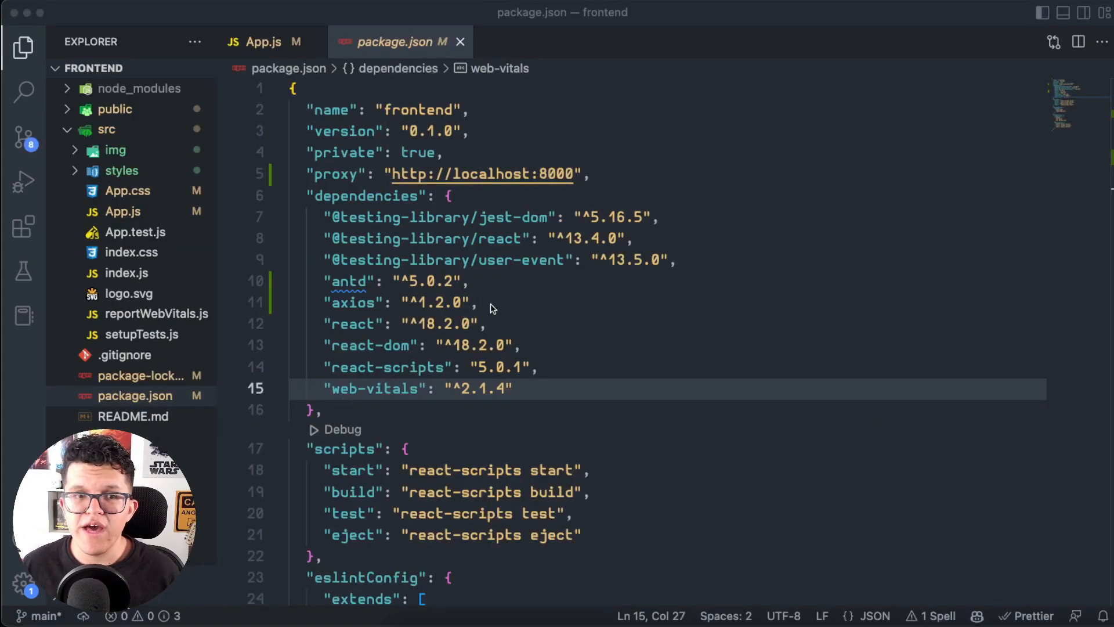
# Step: In App.js, set the axios request URL to `/resolve_domain?address=${params.address}` and save
pyautogui.click(469, 173)
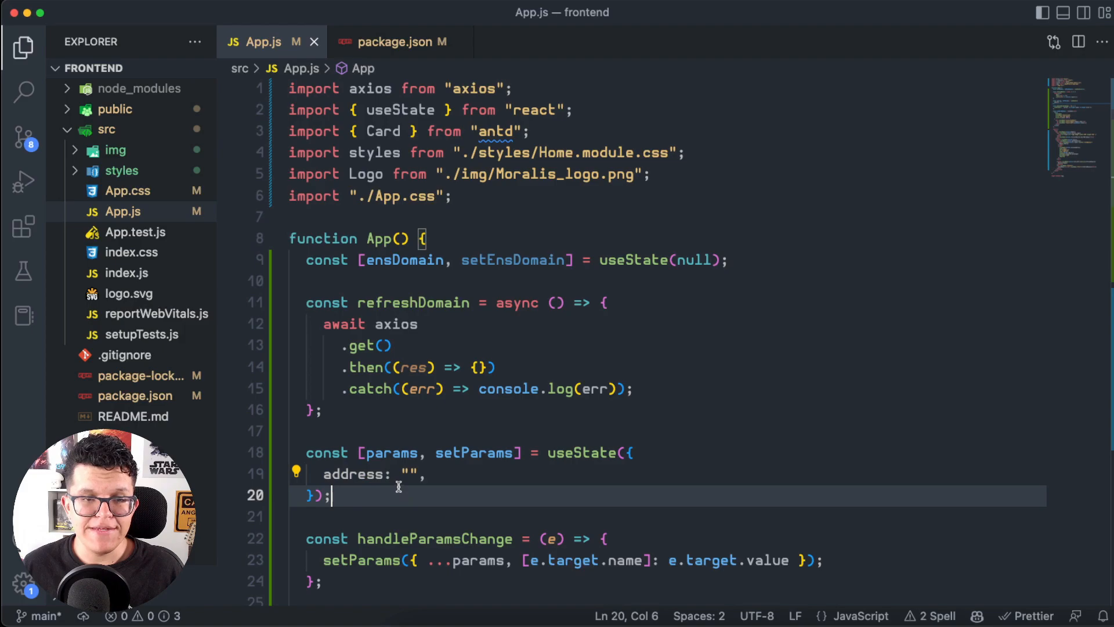
pyautogui.moveTo(353, 473)
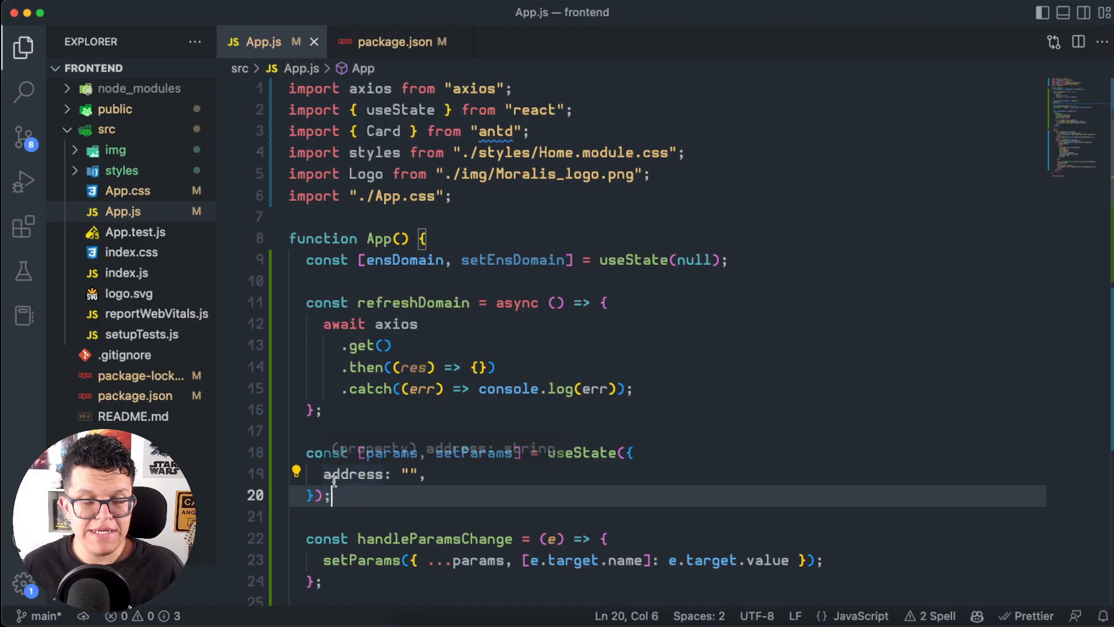
pyautogui.doubleClick(352, 474)
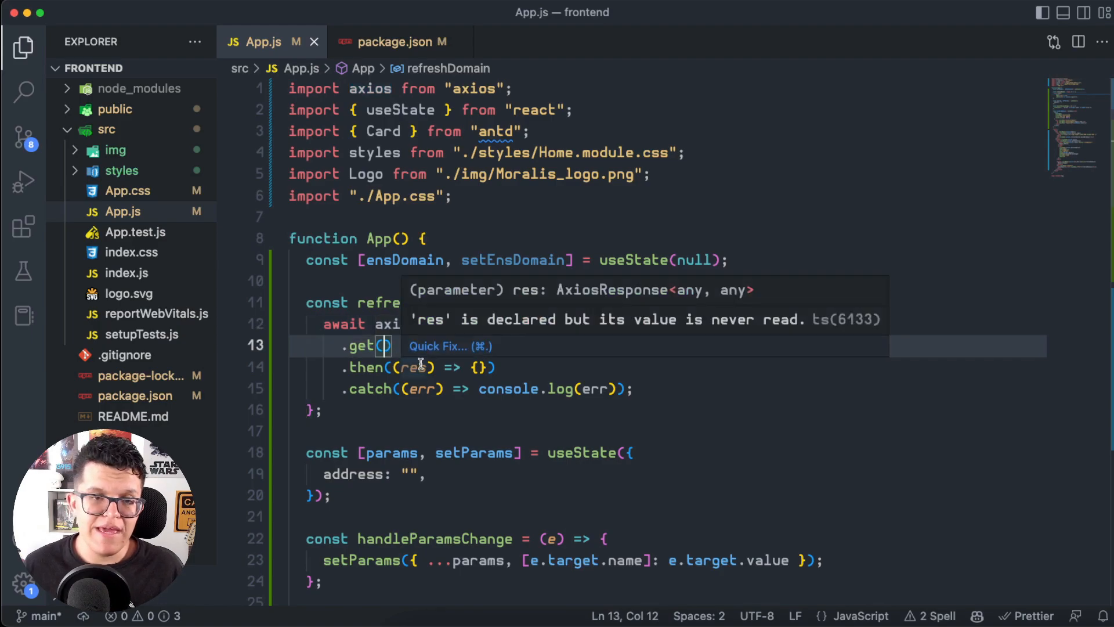
pyautogui.write('`/res')
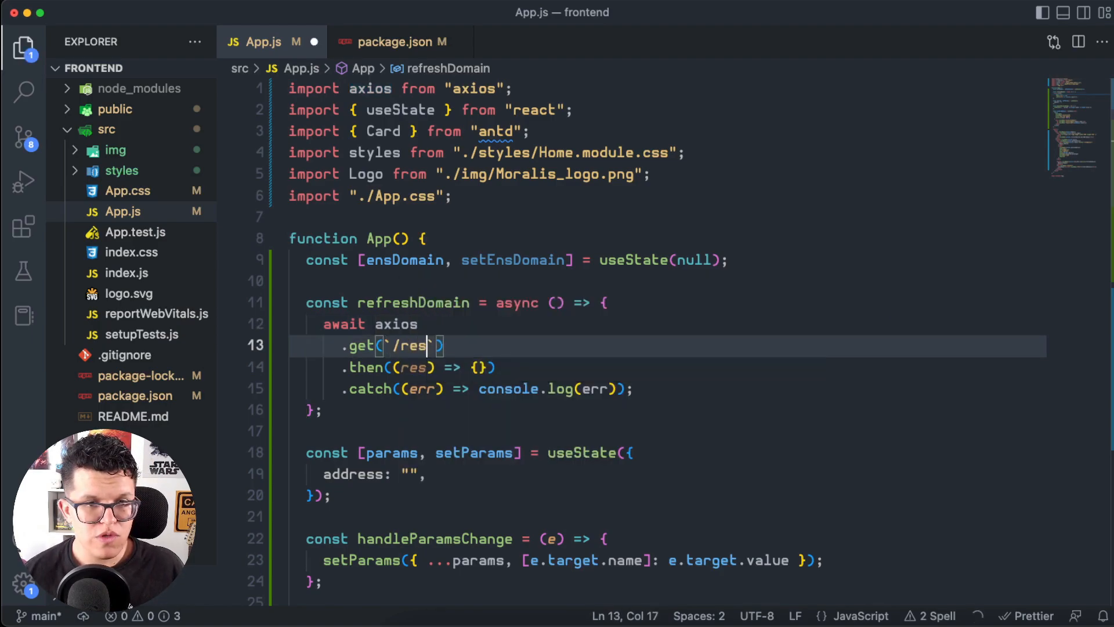
pyautogui.write('olve_domain?address=${params.address}')
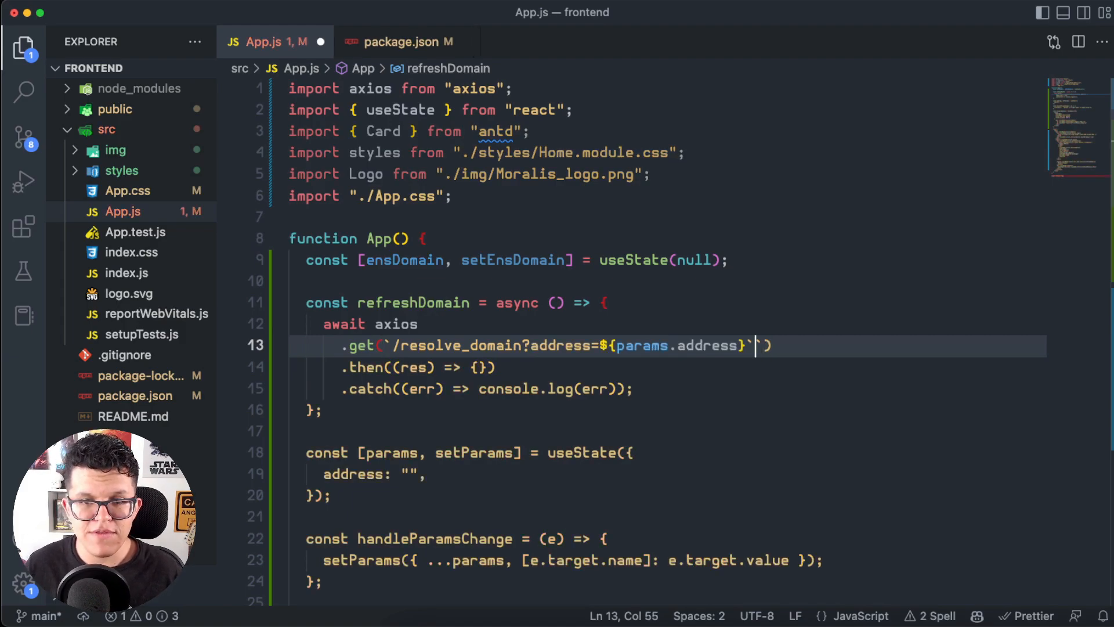
pyautogui.press('cmd+s')
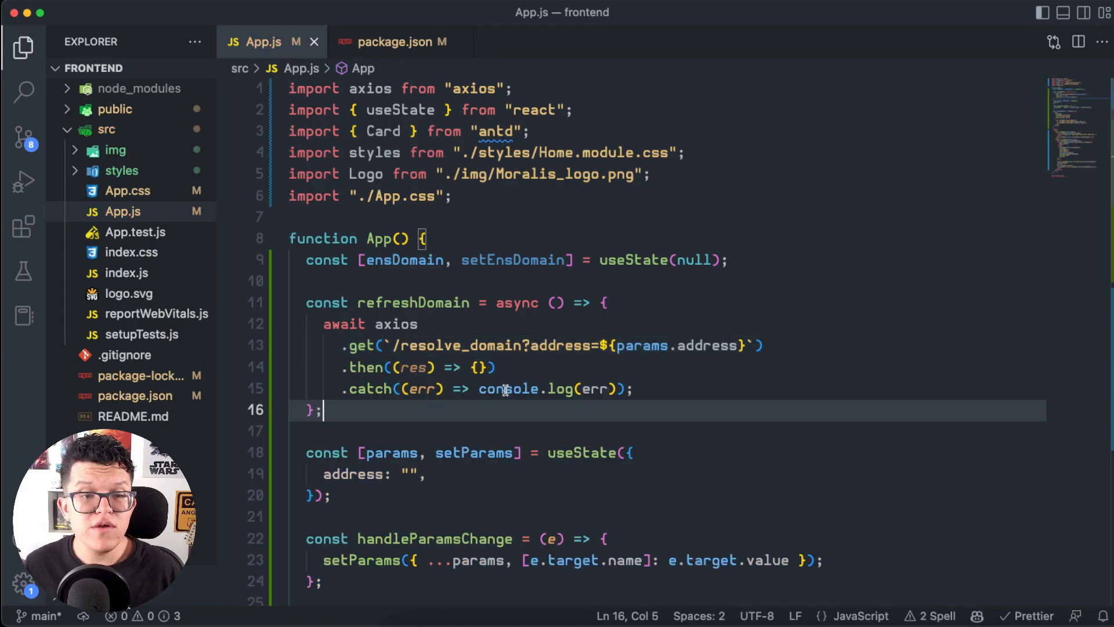
pyautogui.moveTo(507, 389)
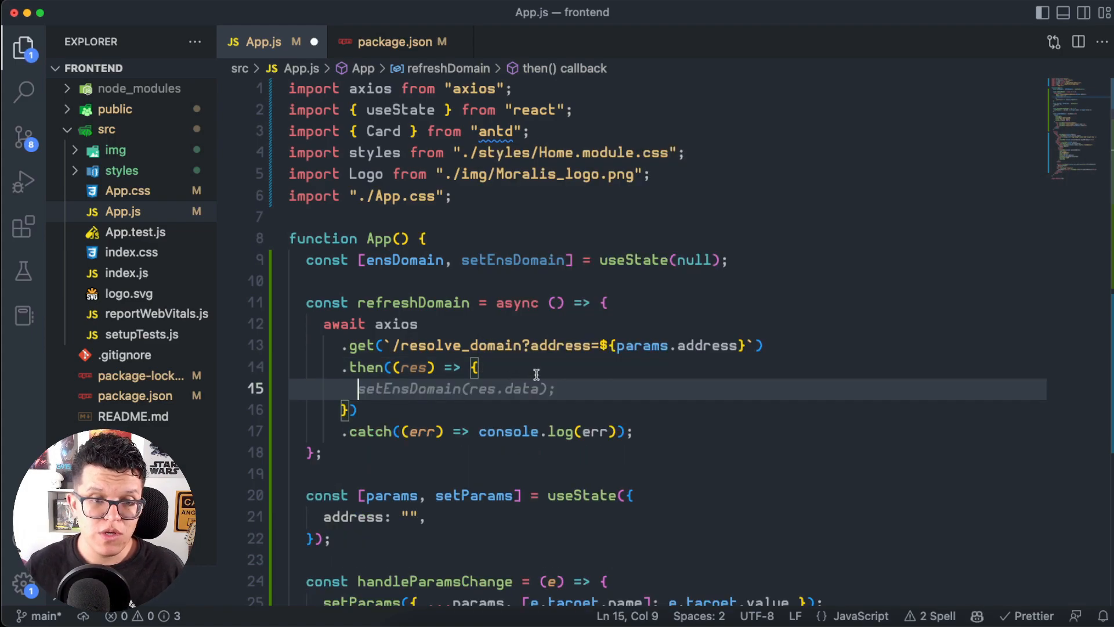
# Step: Add a console.log of the response data inside the then callback
pyautogui.write('console.oo')
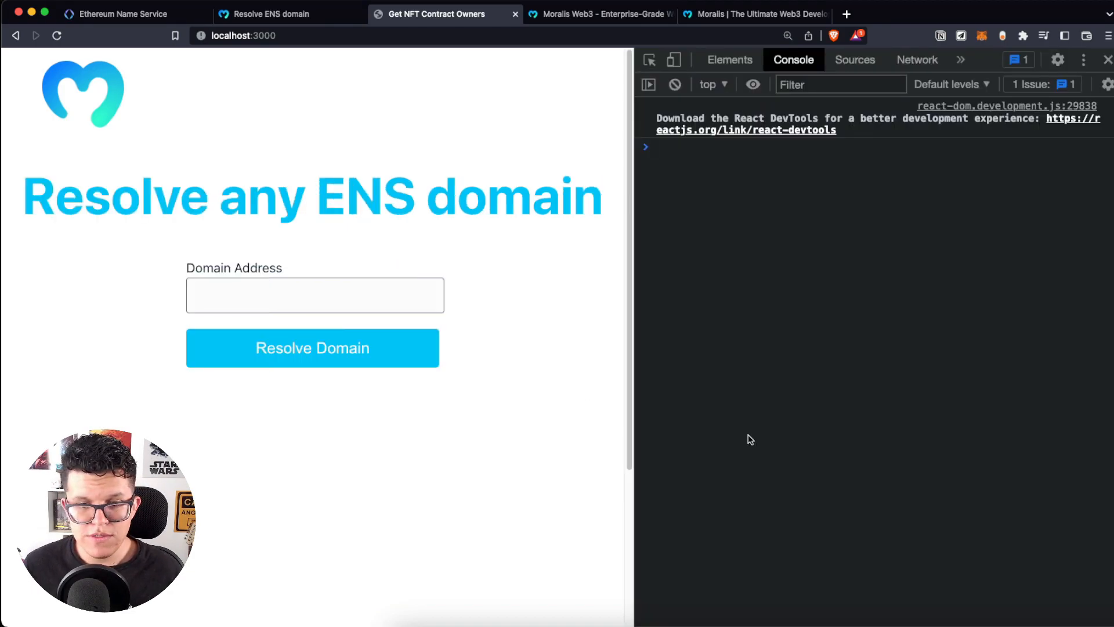
# Step: Resolve the autofilled wallet address 0xd8da…6045 and get {name: 'vitalik.eth'} logged
pyautogui.click(315, 295)
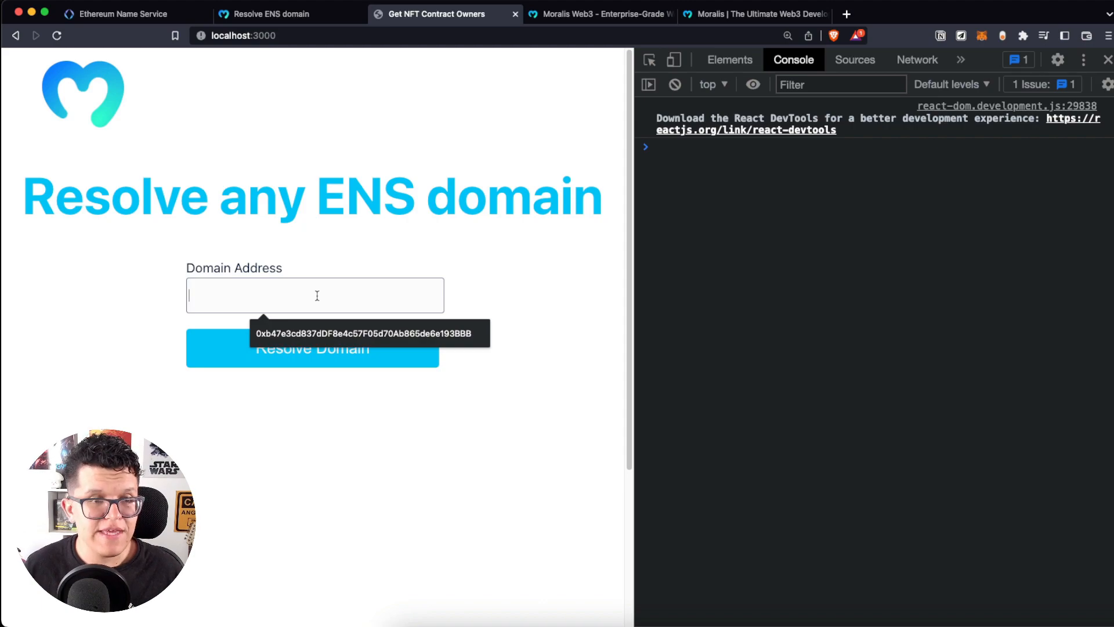
pyautogui.click(312, 347)
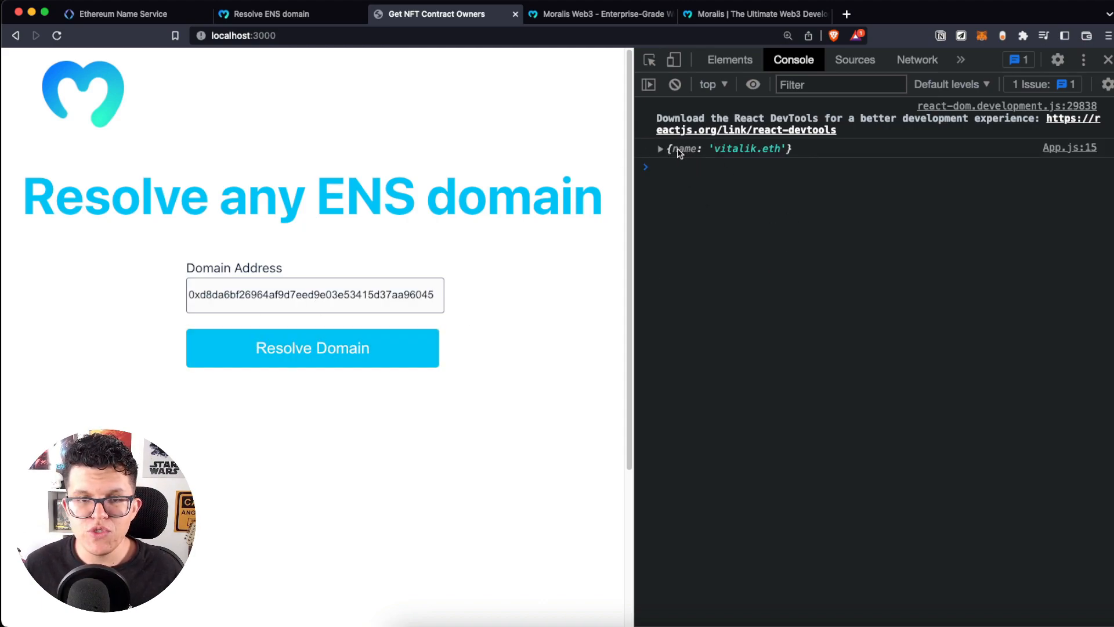
pyautogui.click(659, 148)
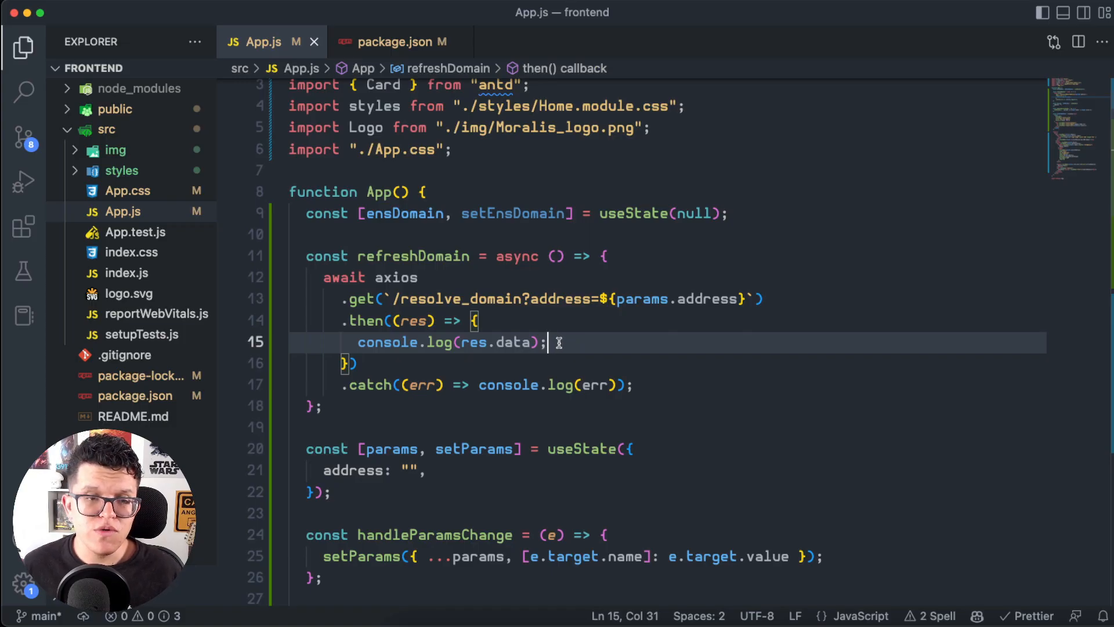
# Step: Replace the log with setEnsDomain(res.data); and resolve again to show the vitalik.eth card
pyautogui.moveTo(546, 341); pyautogui.dragTo(357, 341)
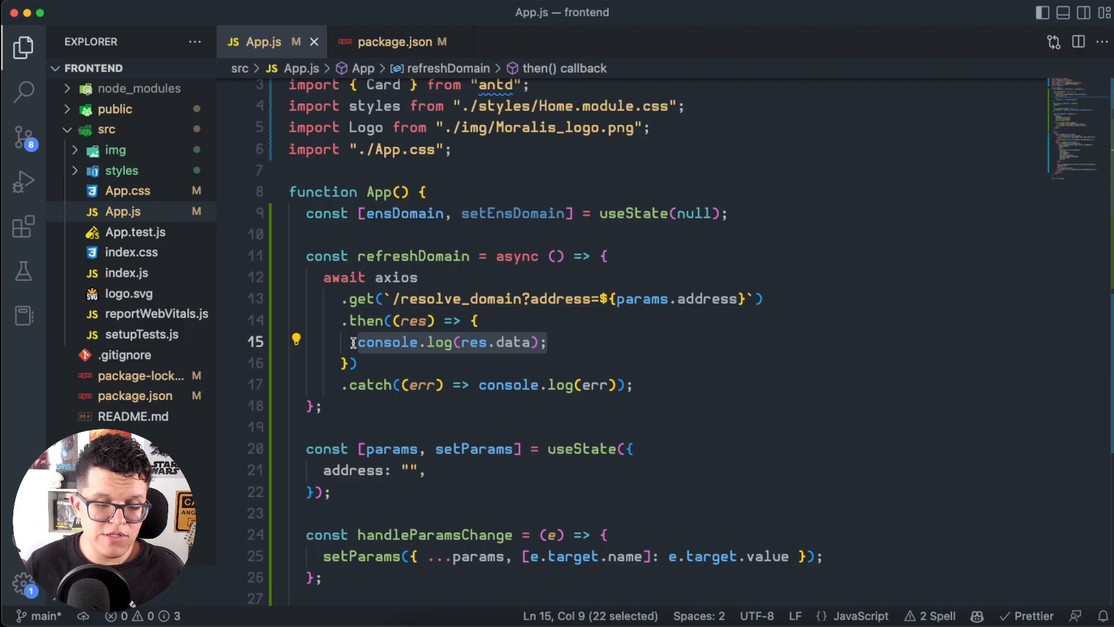
pyautogui.write('setEnsDomain(res.data);')
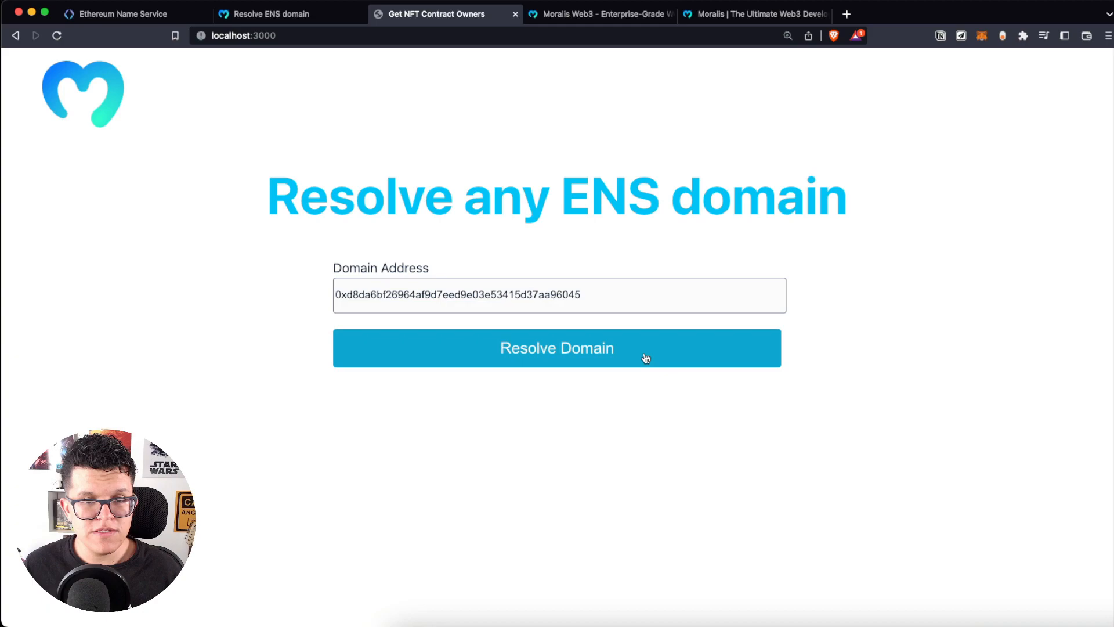
pyautogui.click(556, 347)
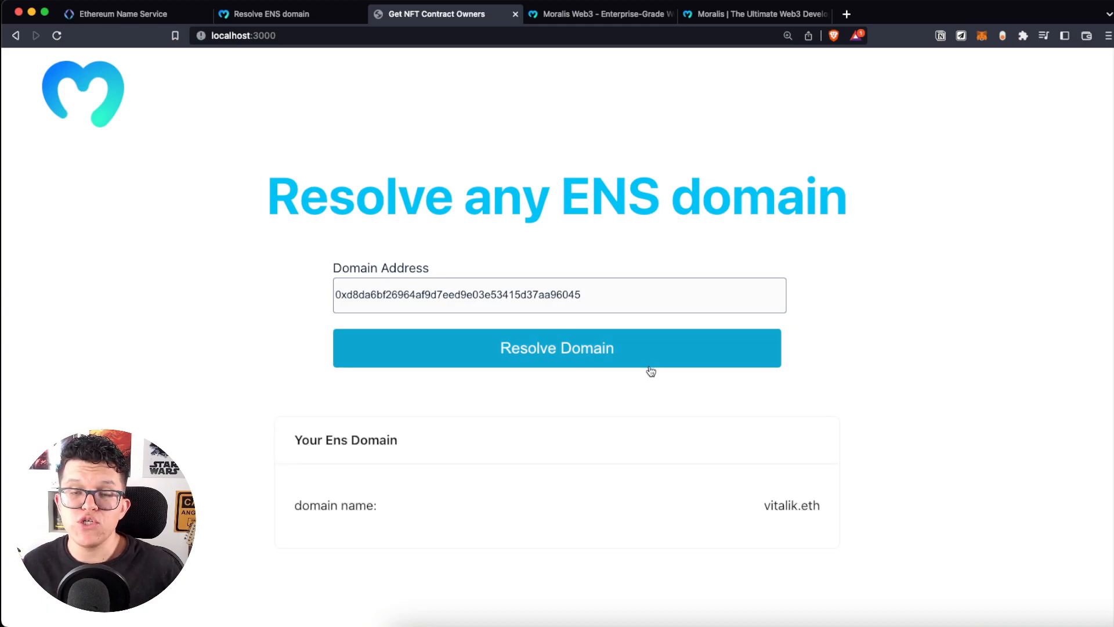